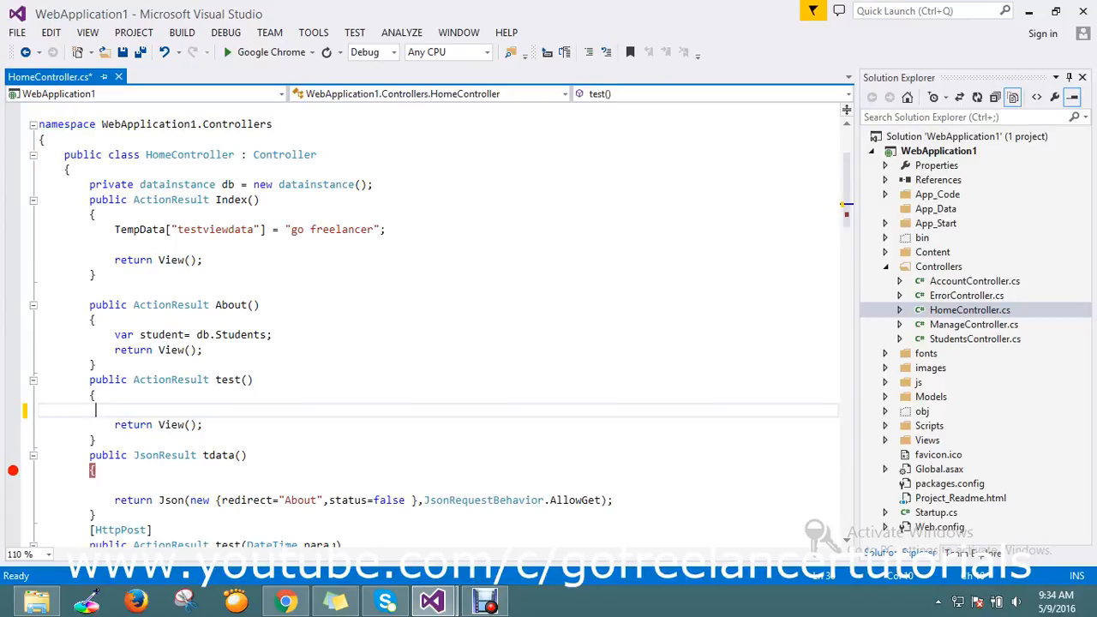
Step: Draft a string url line concatenating a youtube.com value with "/" and save the file
type("s")
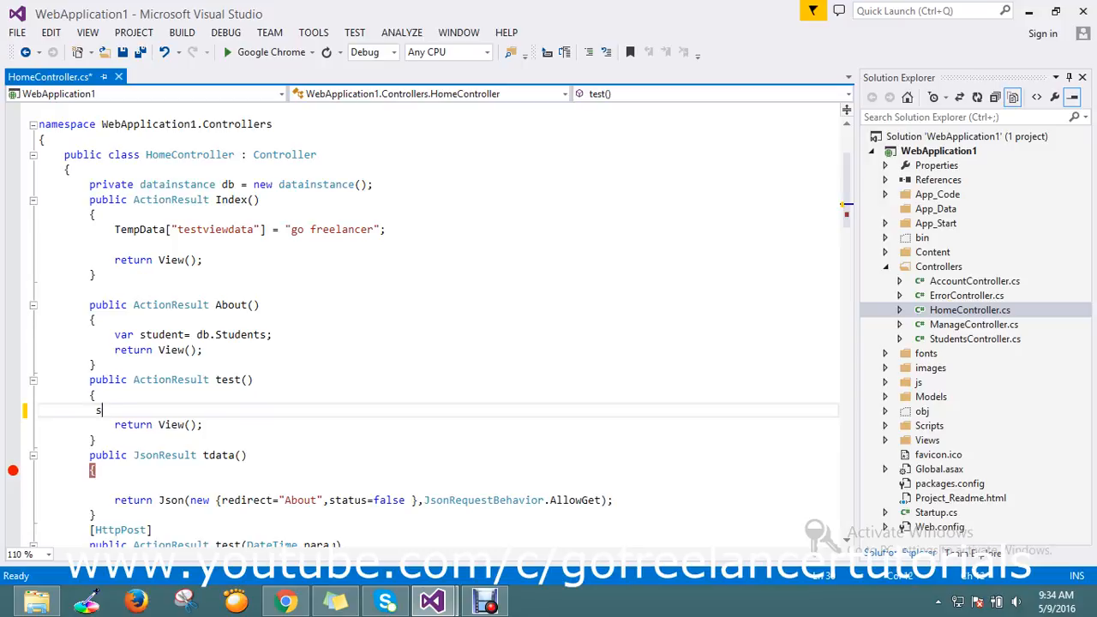
type("tring ste")
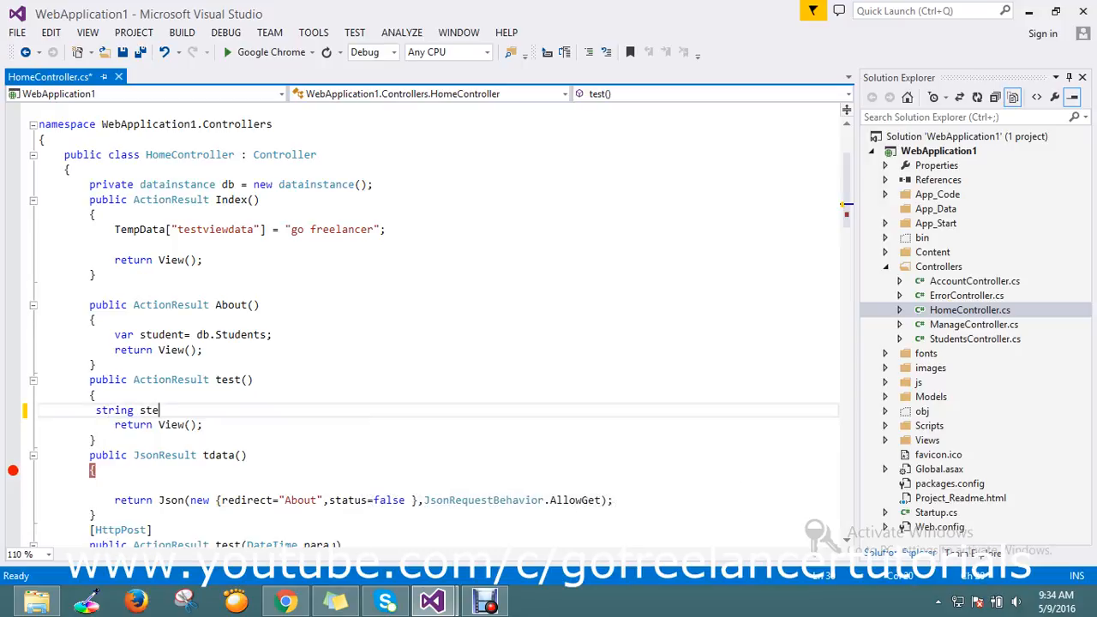
key("BackSpace")
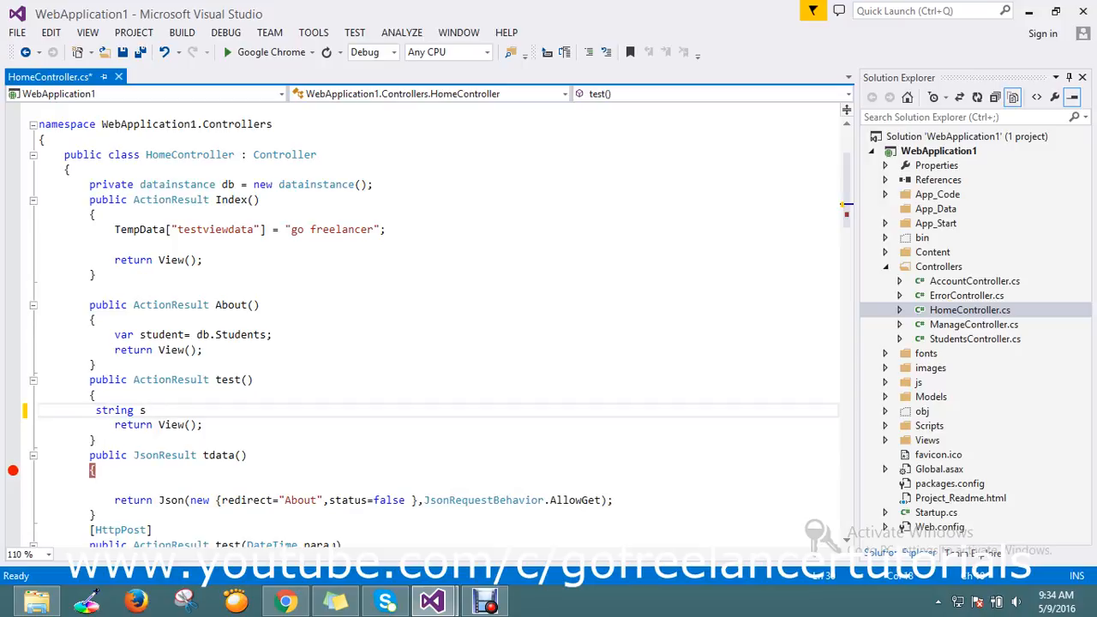
type("url")
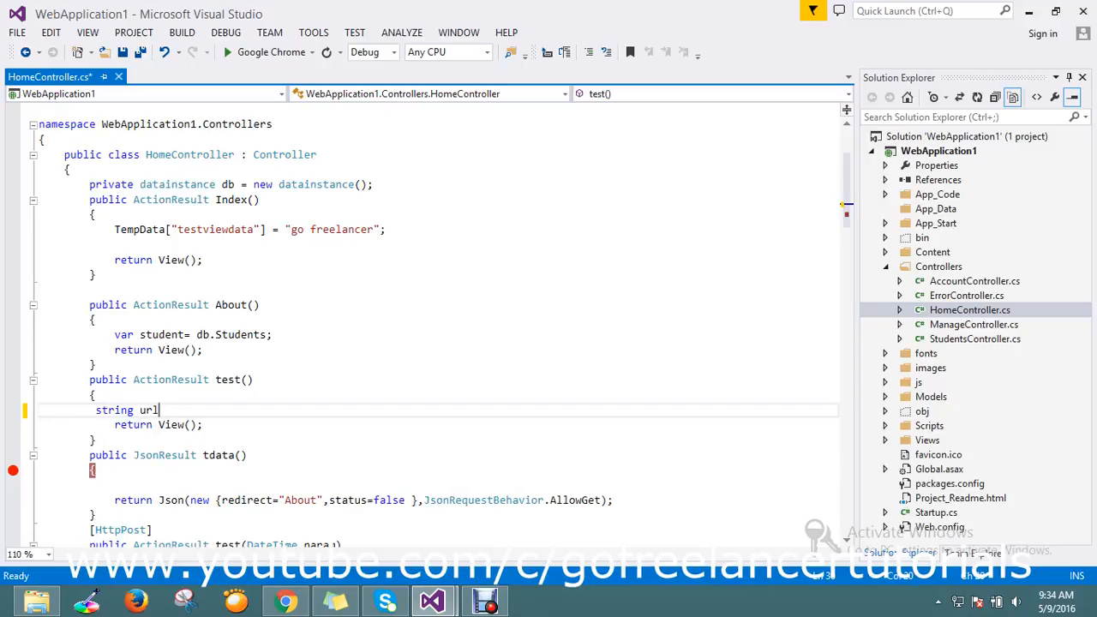
type("=\"\"")
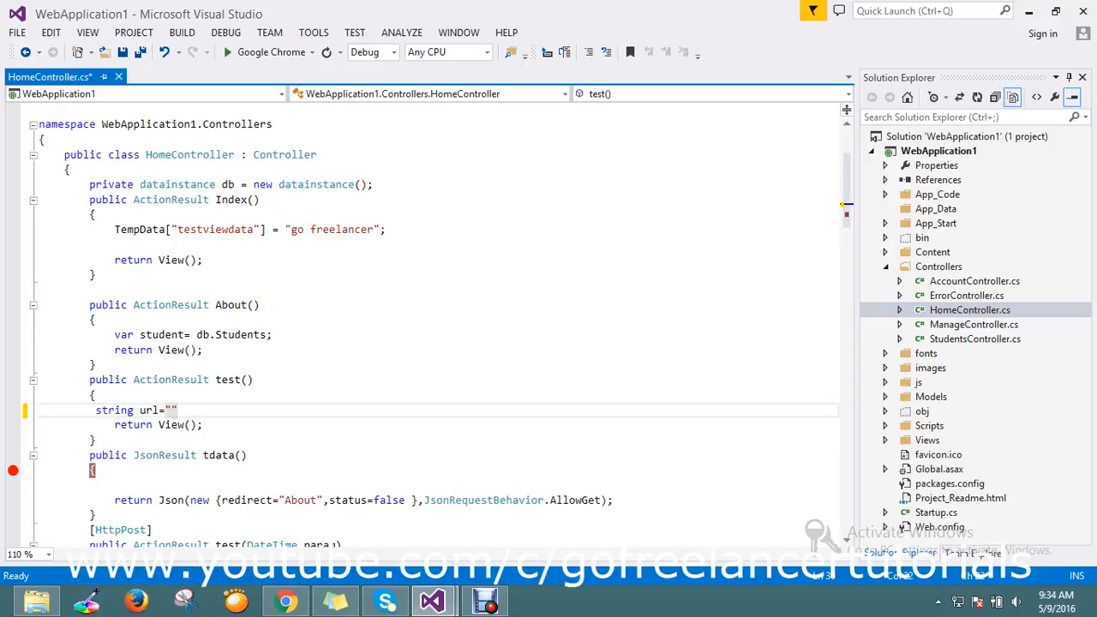
type("dfgd")
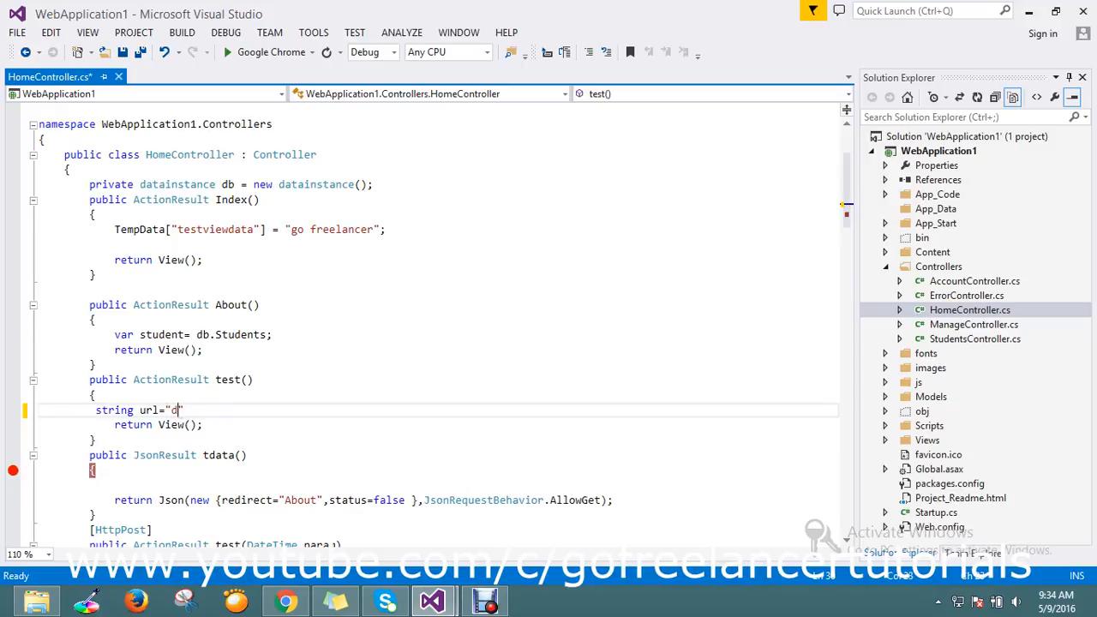
type("yo")
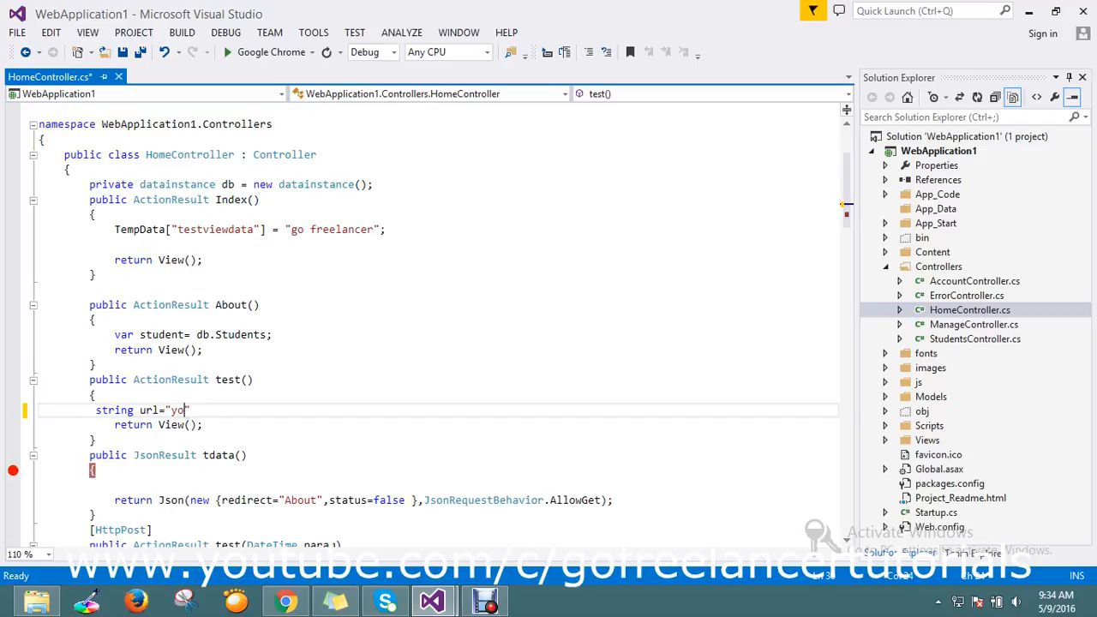
type("utube")
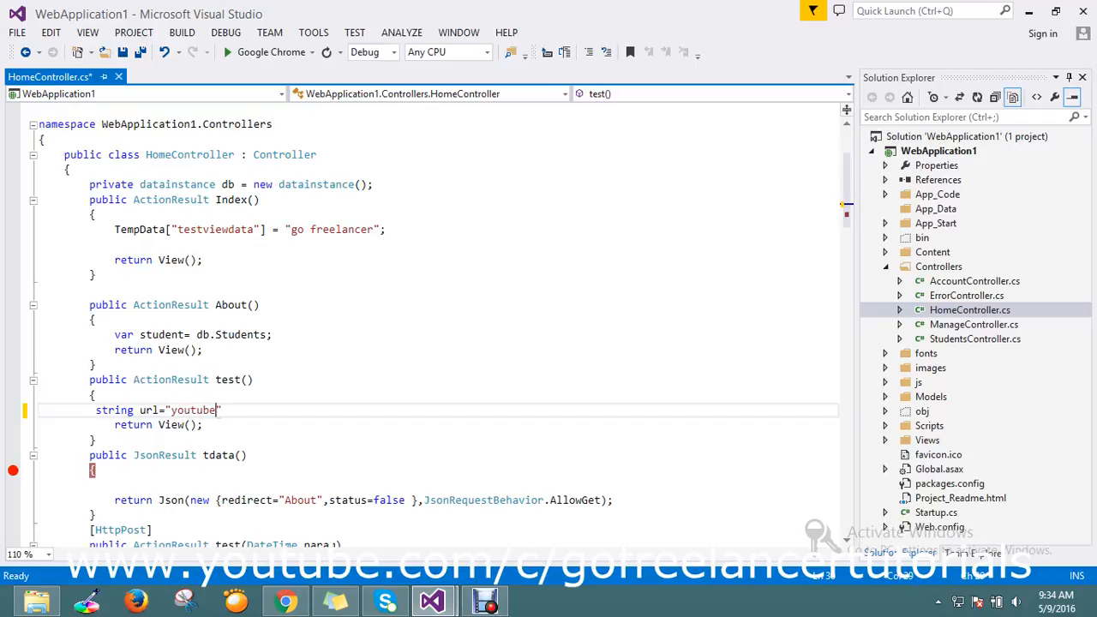
type(".com")
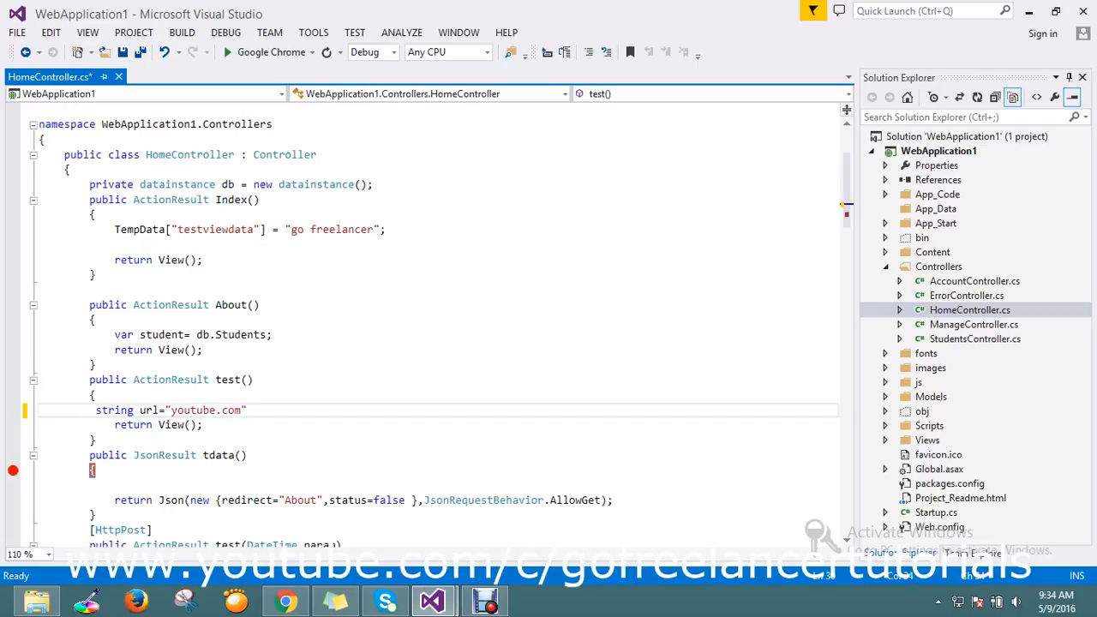
type("+")
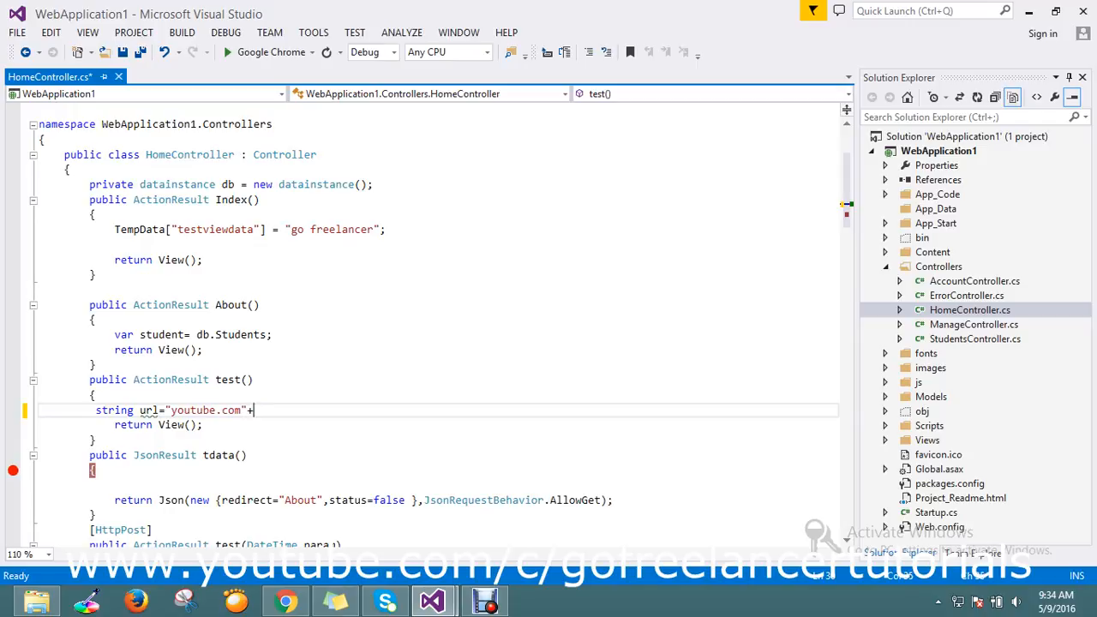
type("\"")
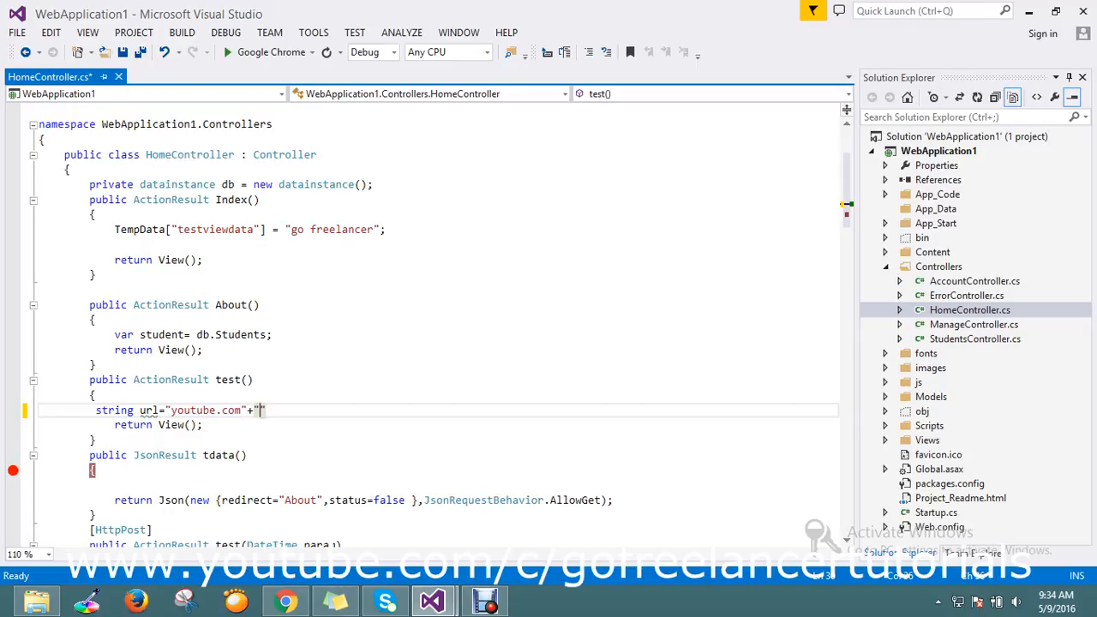
type("/c")
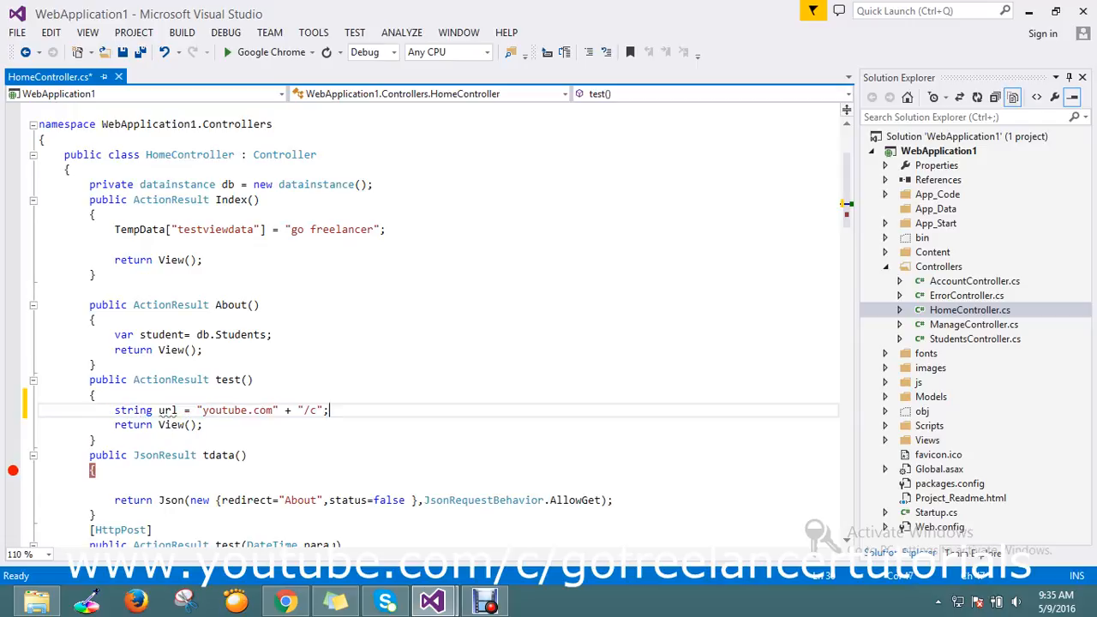
key("ctrl+s")
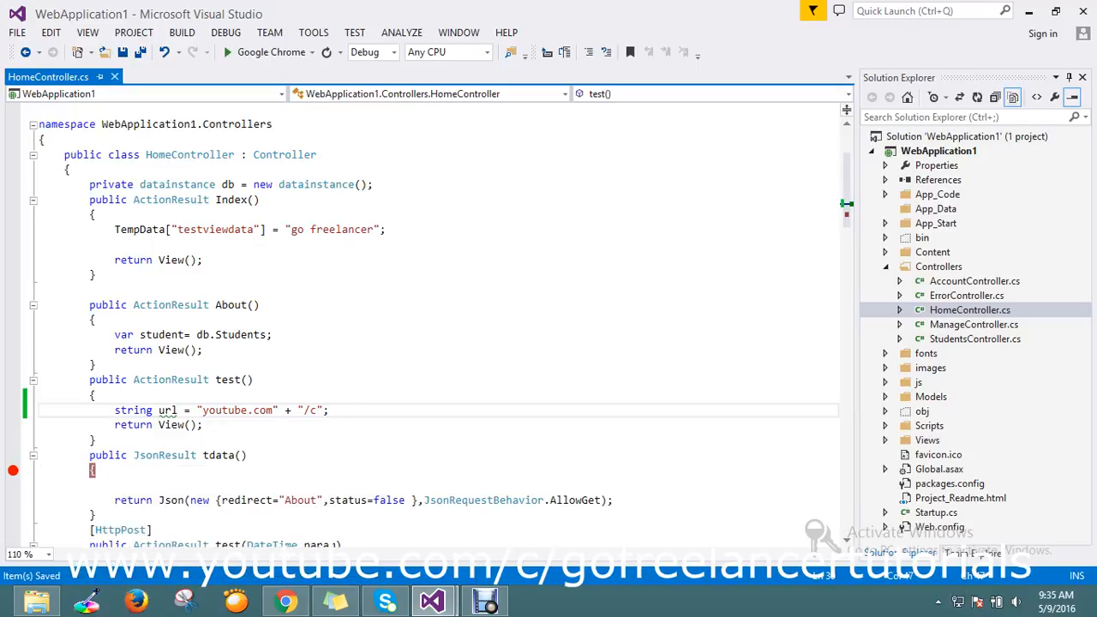
Step: Delete the url string line and begin a Uri declaration in its place
triple_click(214, 409)
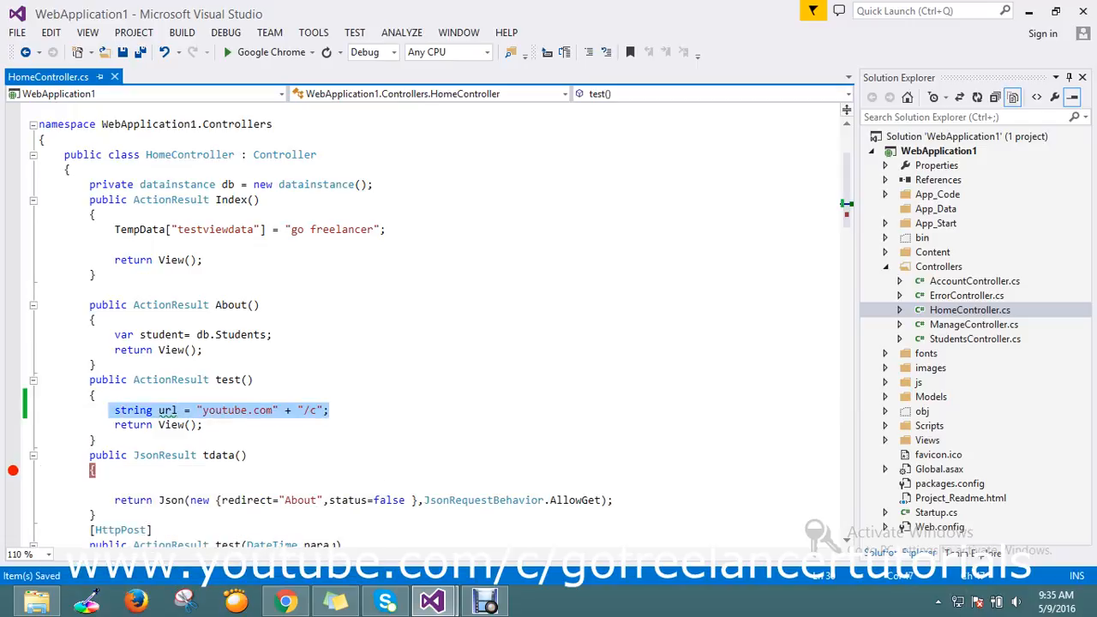
key("Delete")
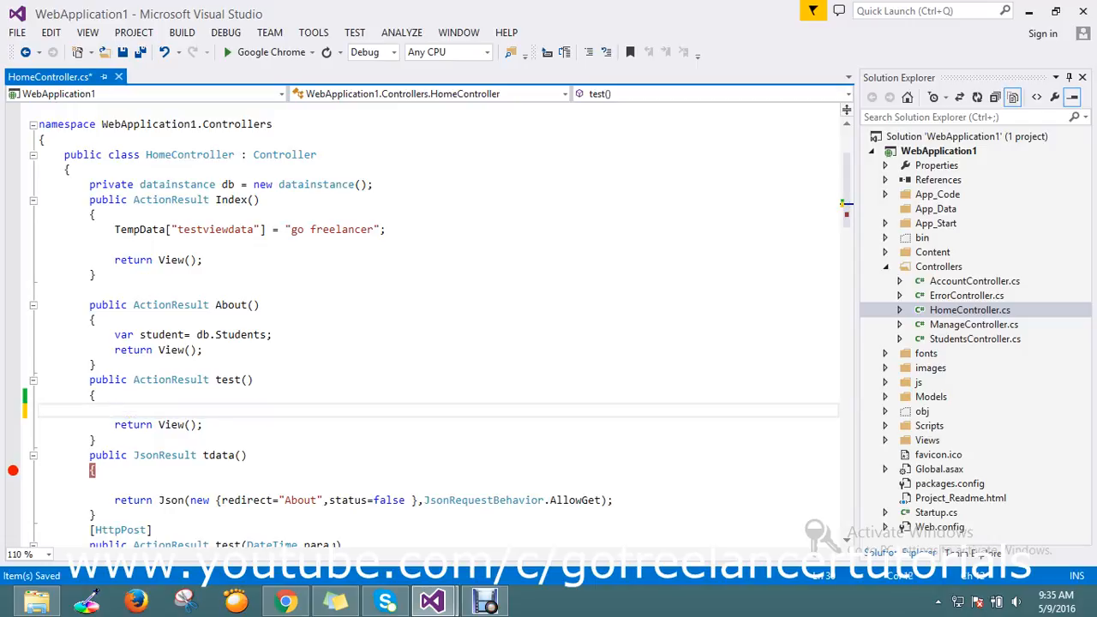
type("uri")
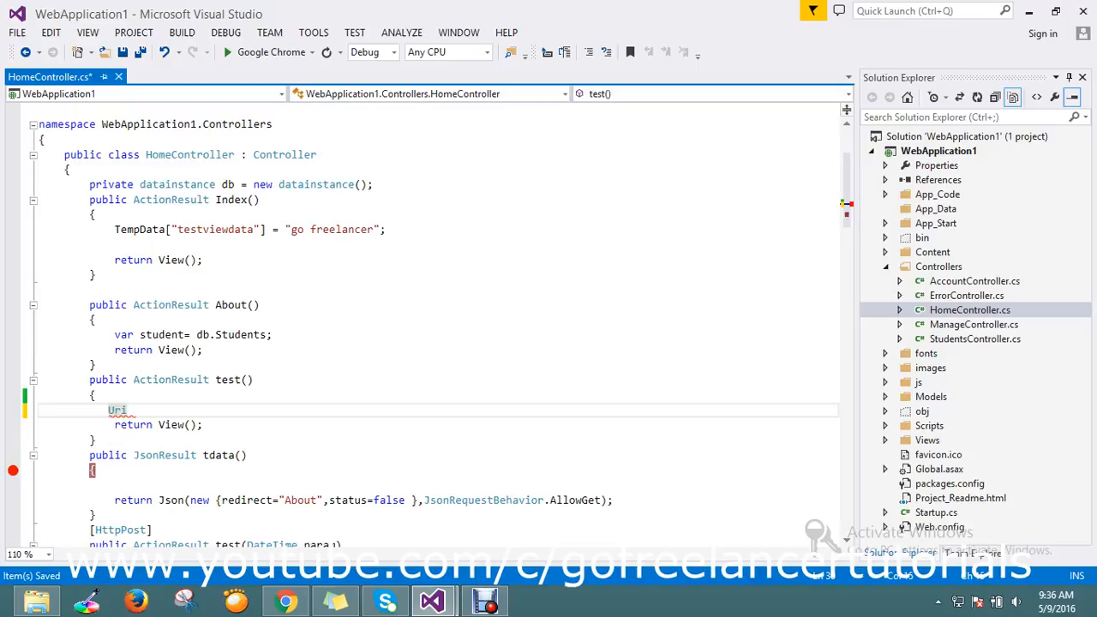
type("b")
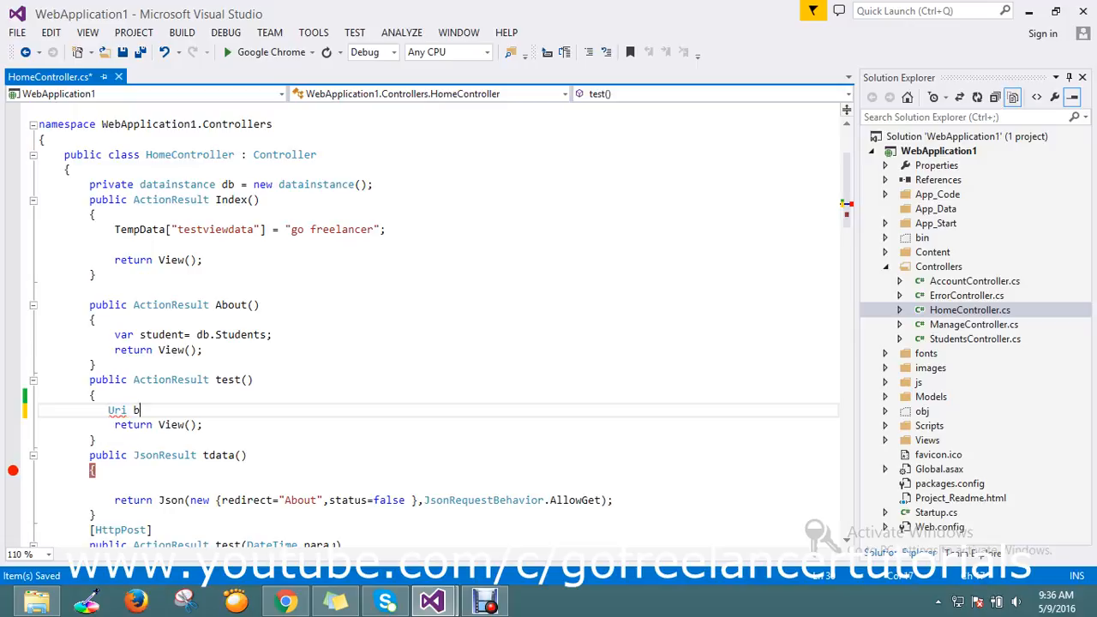
type("ase")
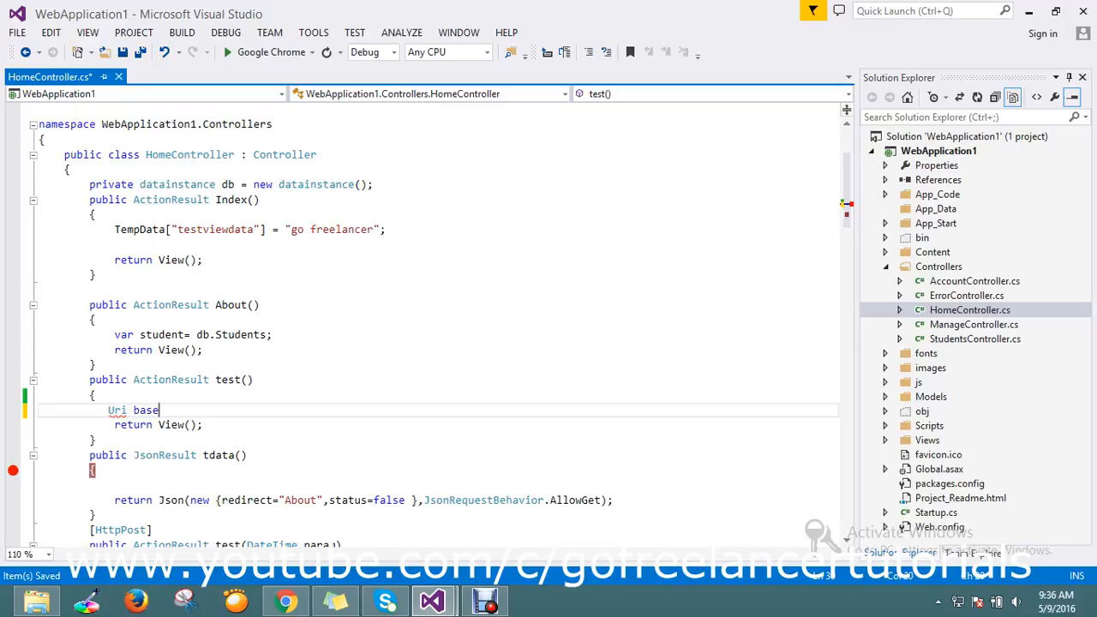
type("ur")
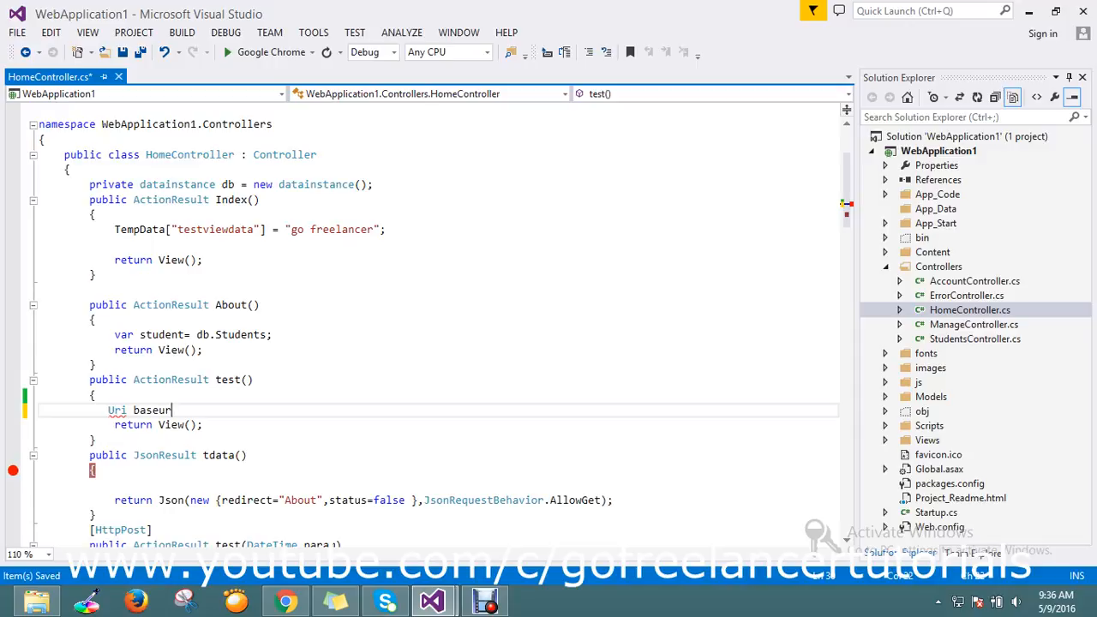
type("i=")
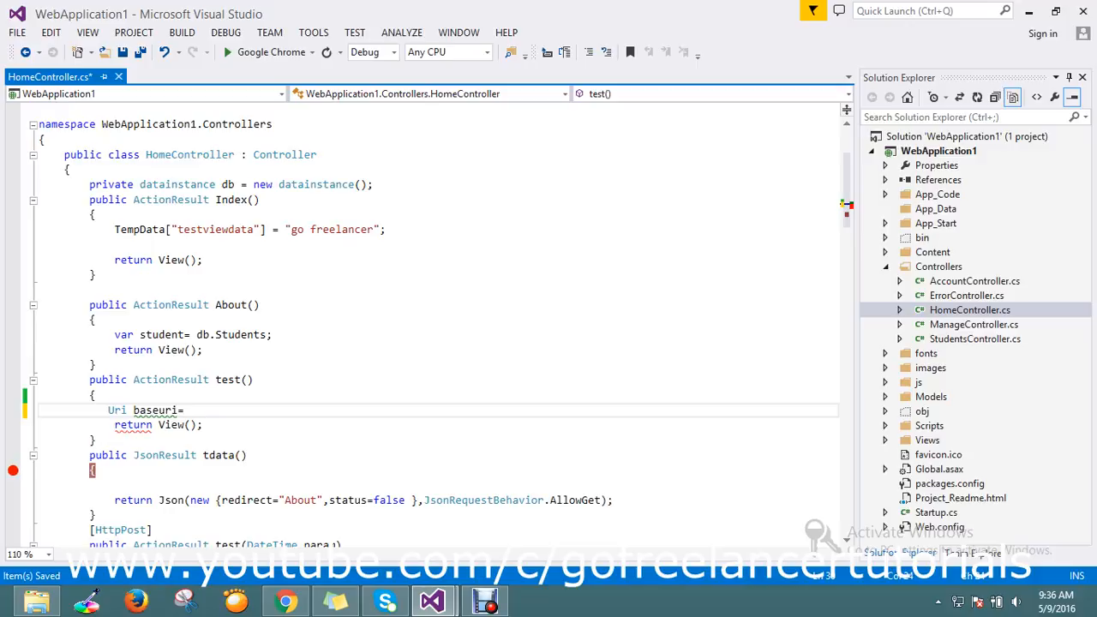
type("new")
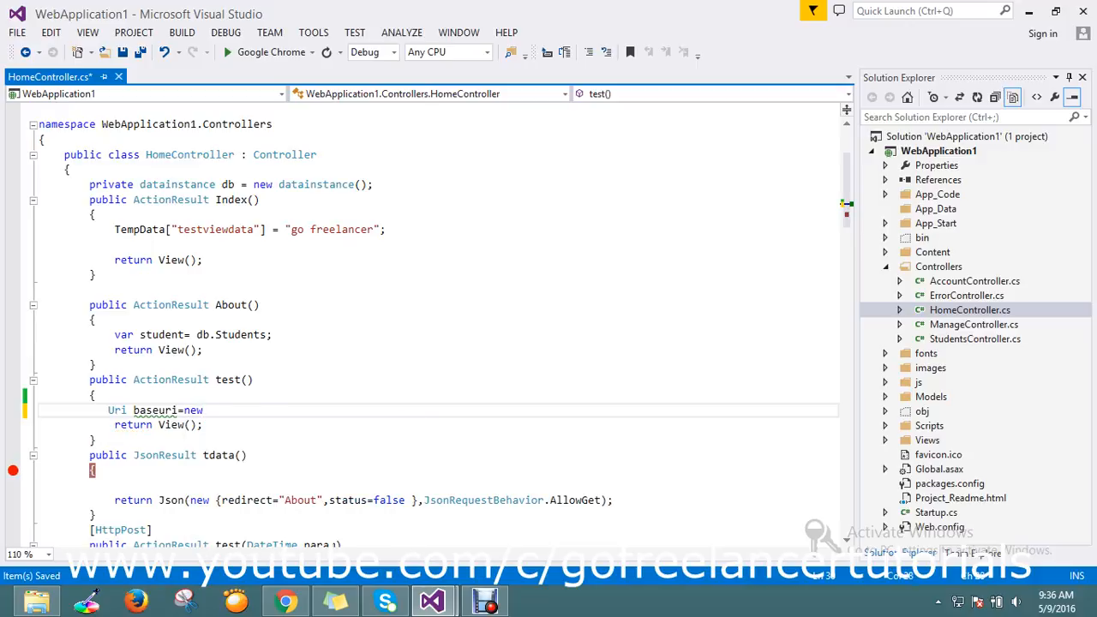
type("Uri")
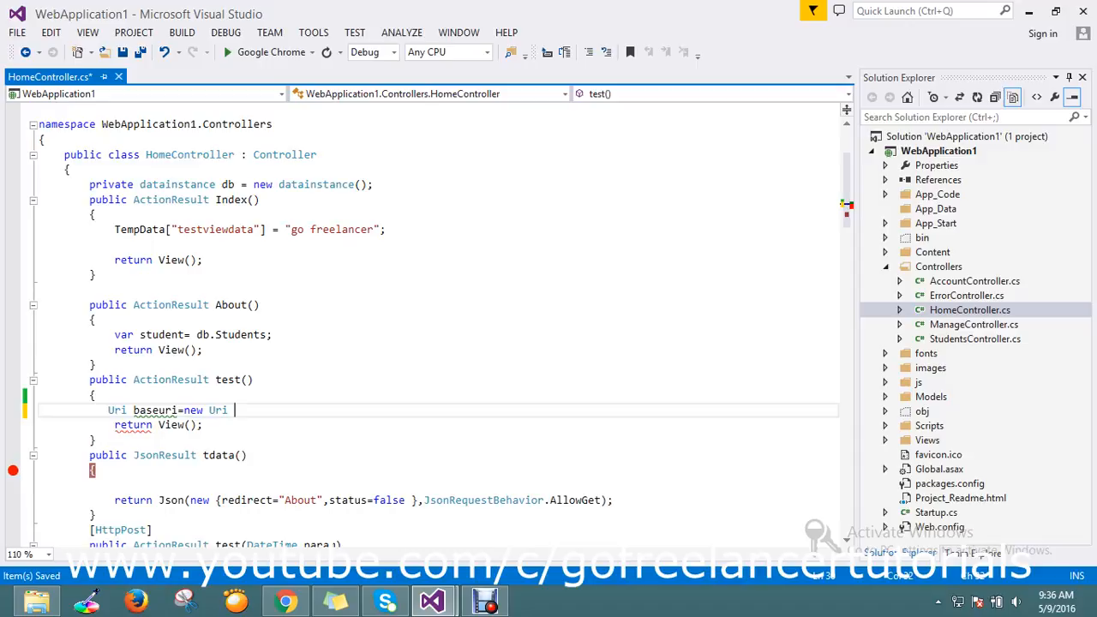
type("(\"")
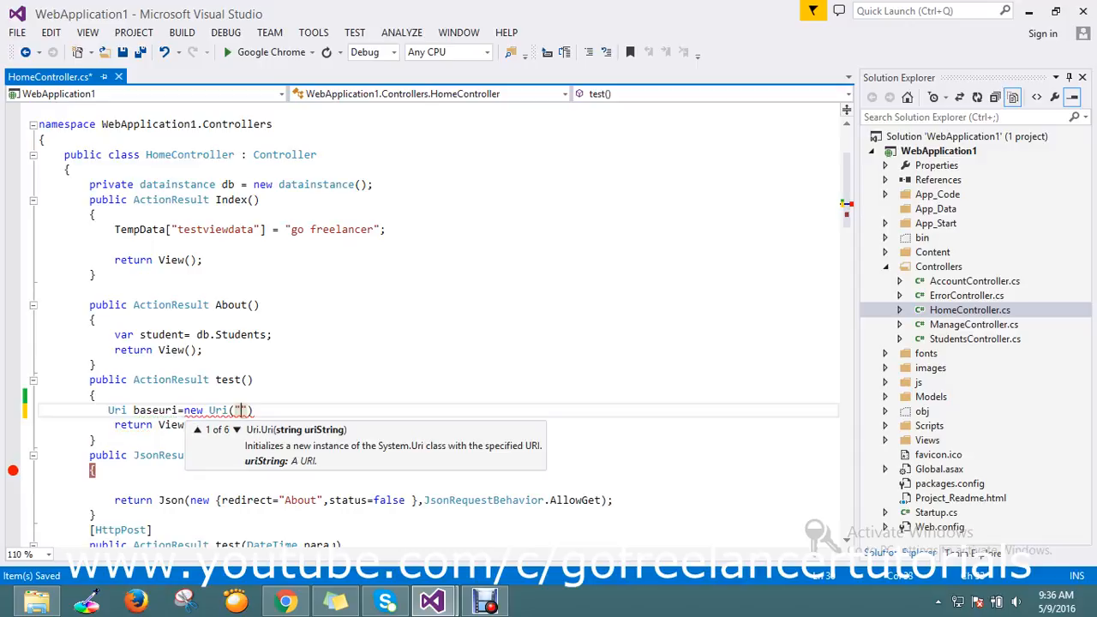
type("\"")
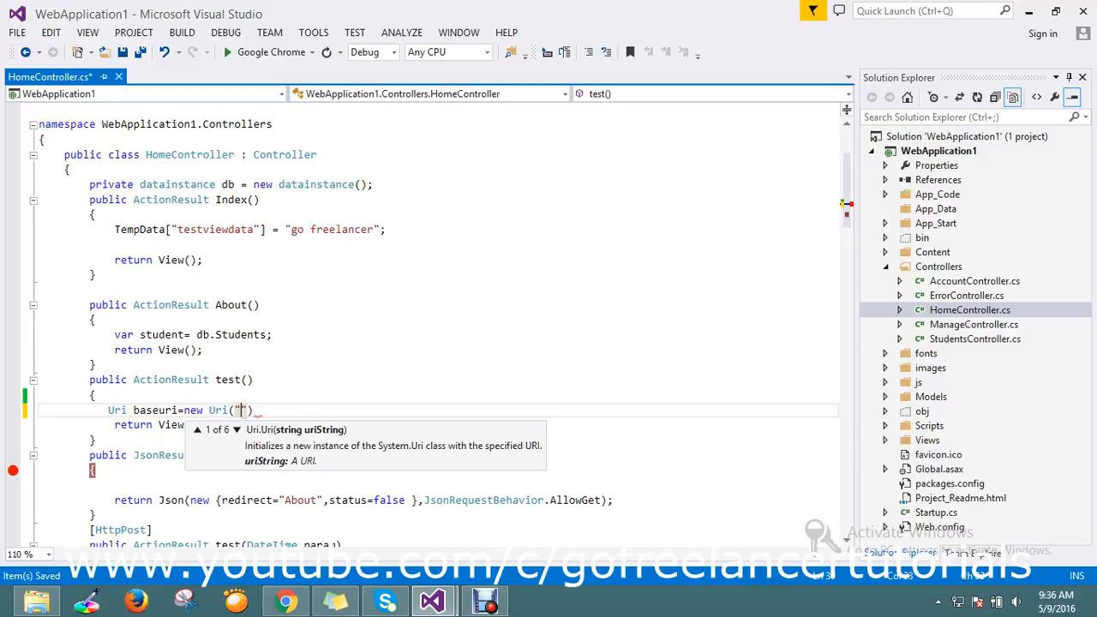
type("htp")
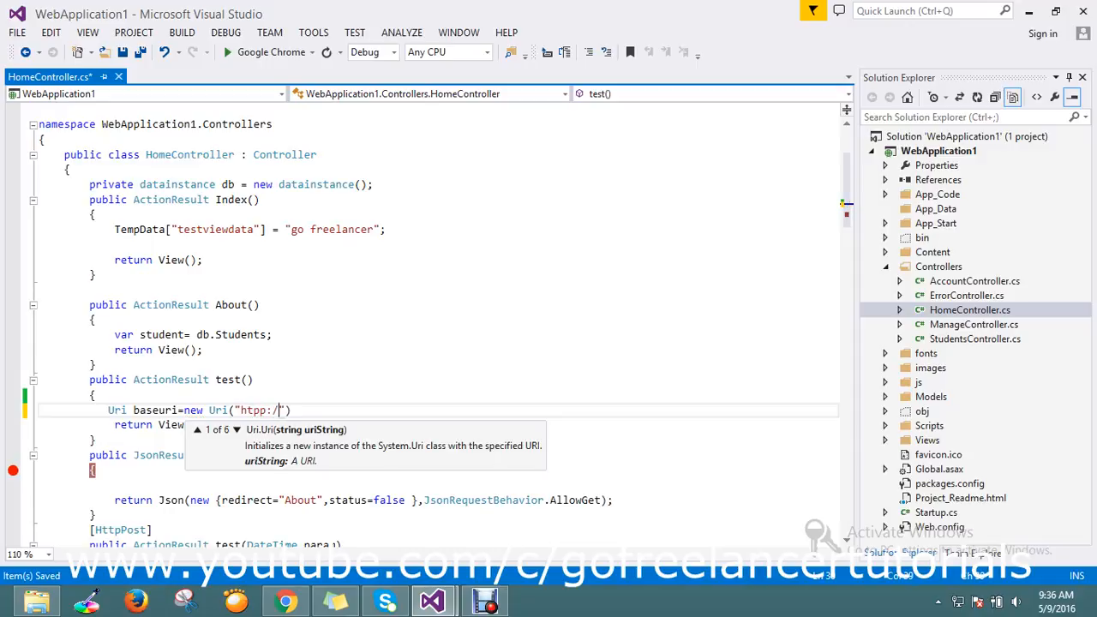
type("/youtube")
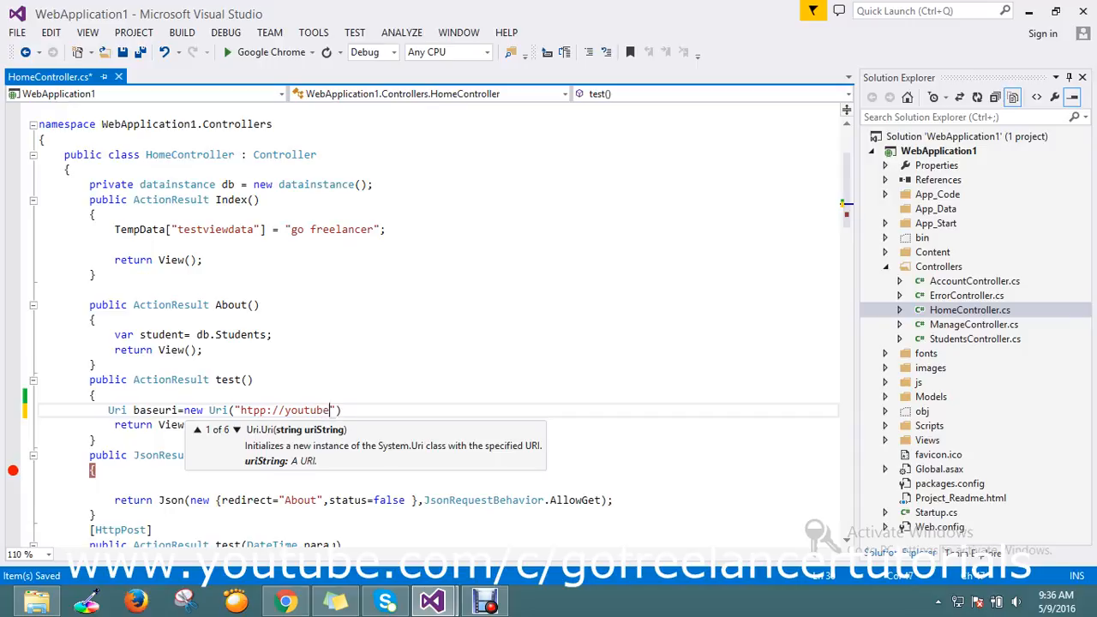
type(".com")
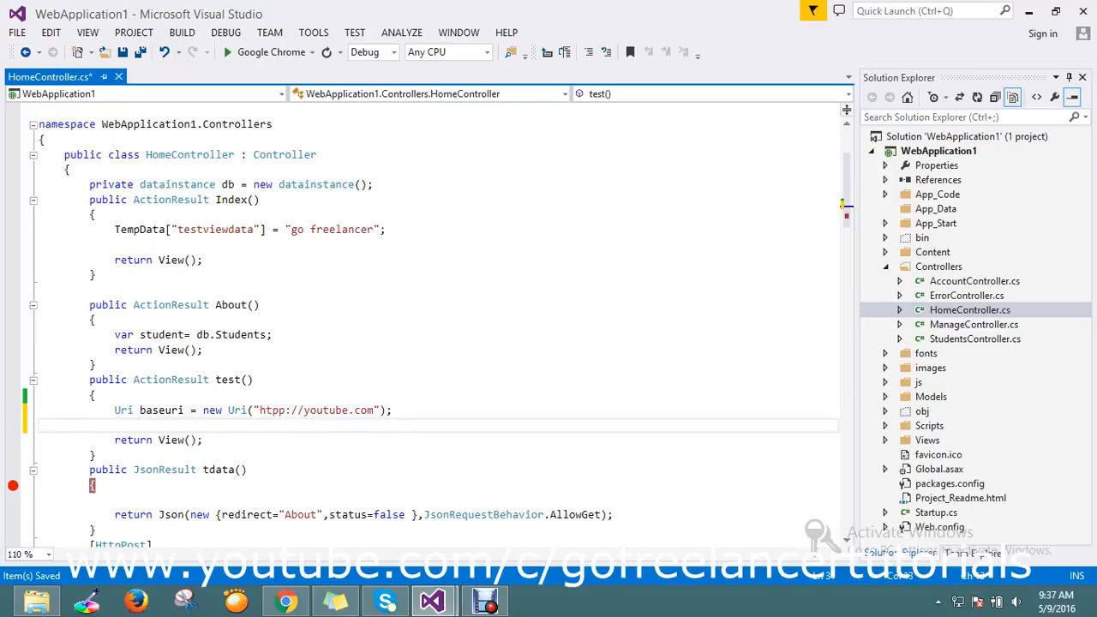
type("Uri")
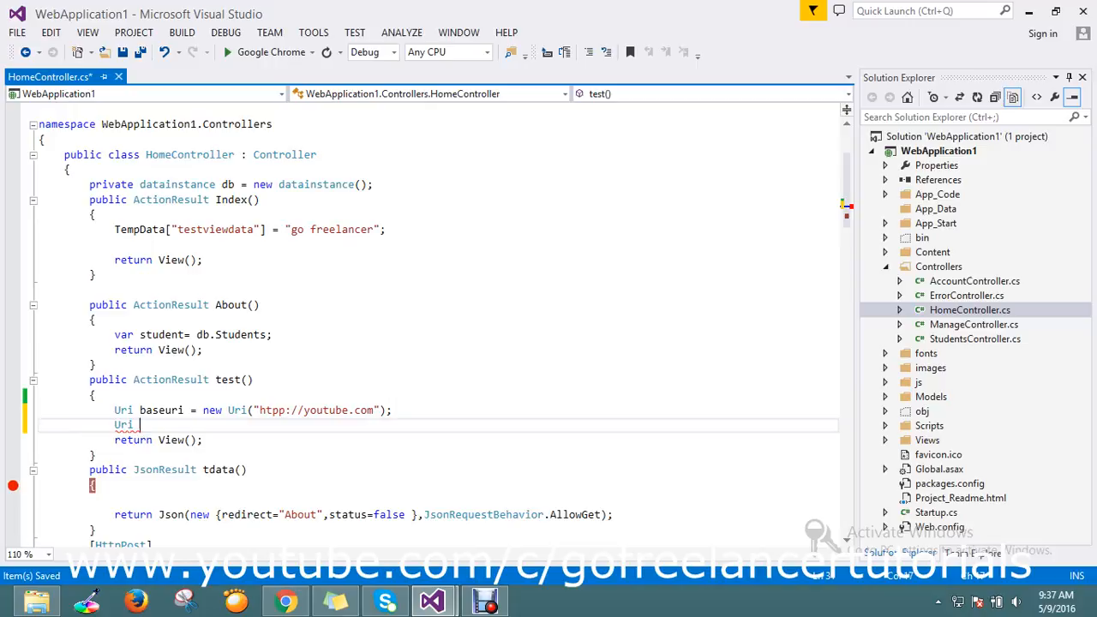
type("sub=")
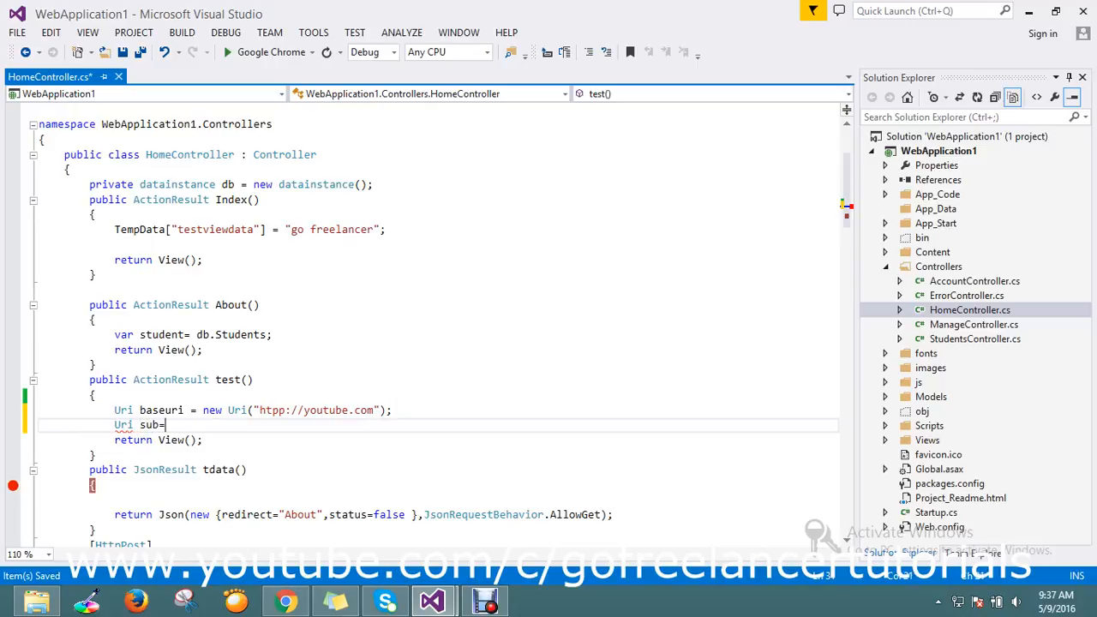
type("new")
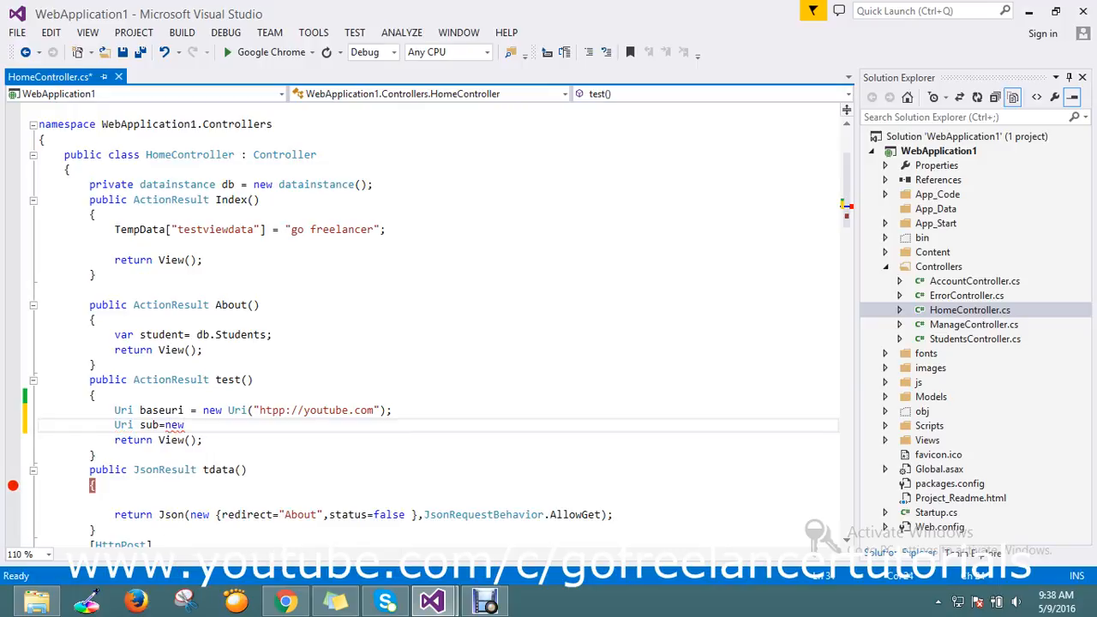
type("new")
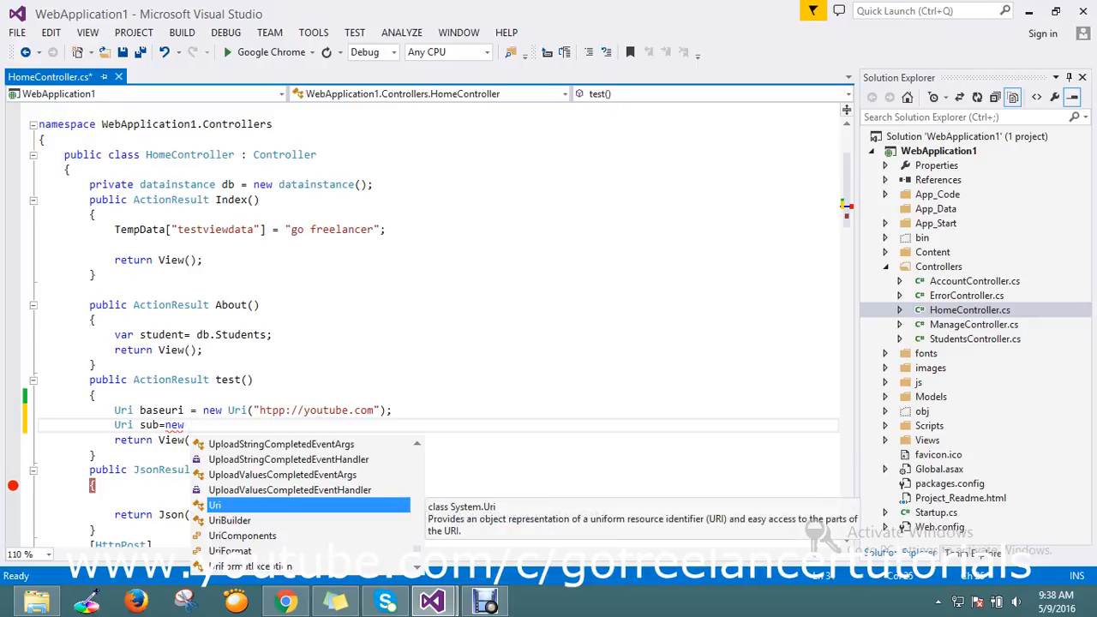
type("Uri")
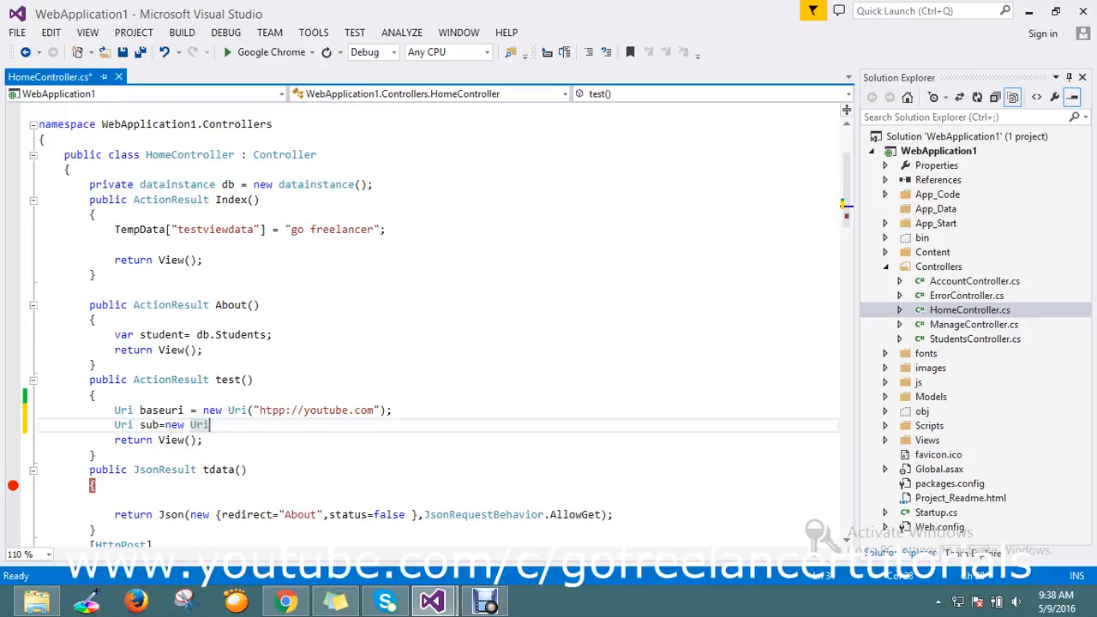
type("(")
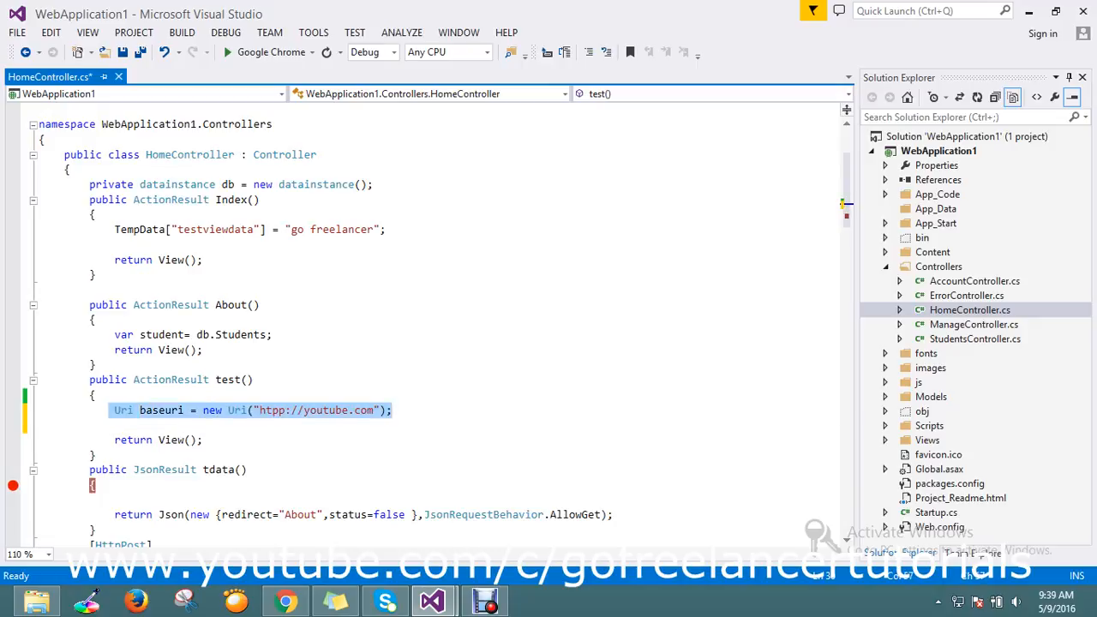
Step: Begin Uri myuri = new Uri(baseuri, on the line after baseuri
key("ctrl+s")
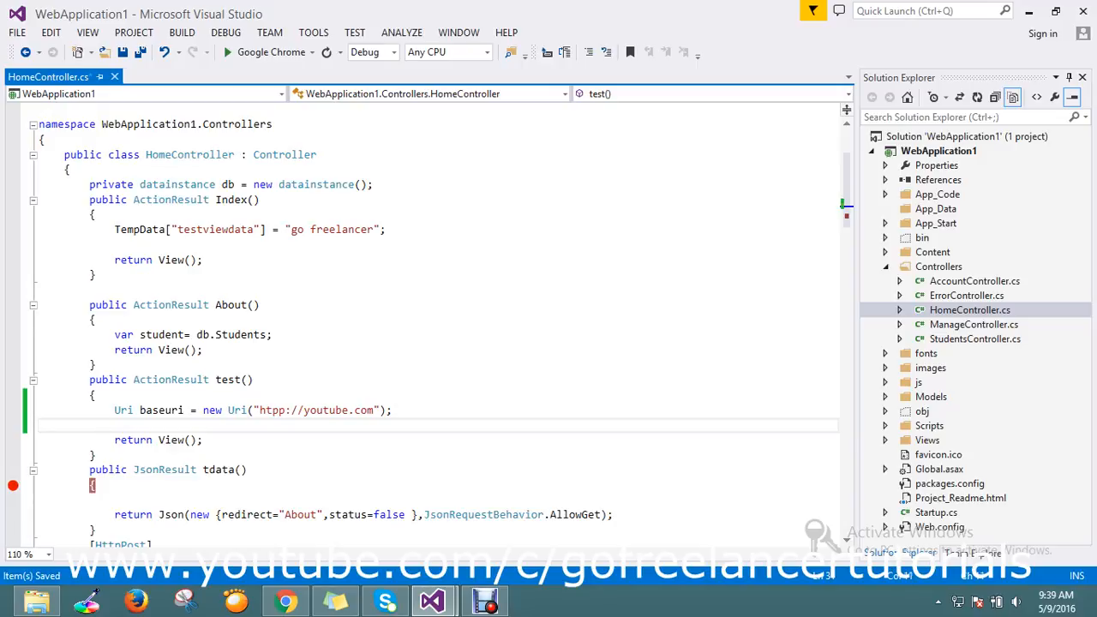
type("u")
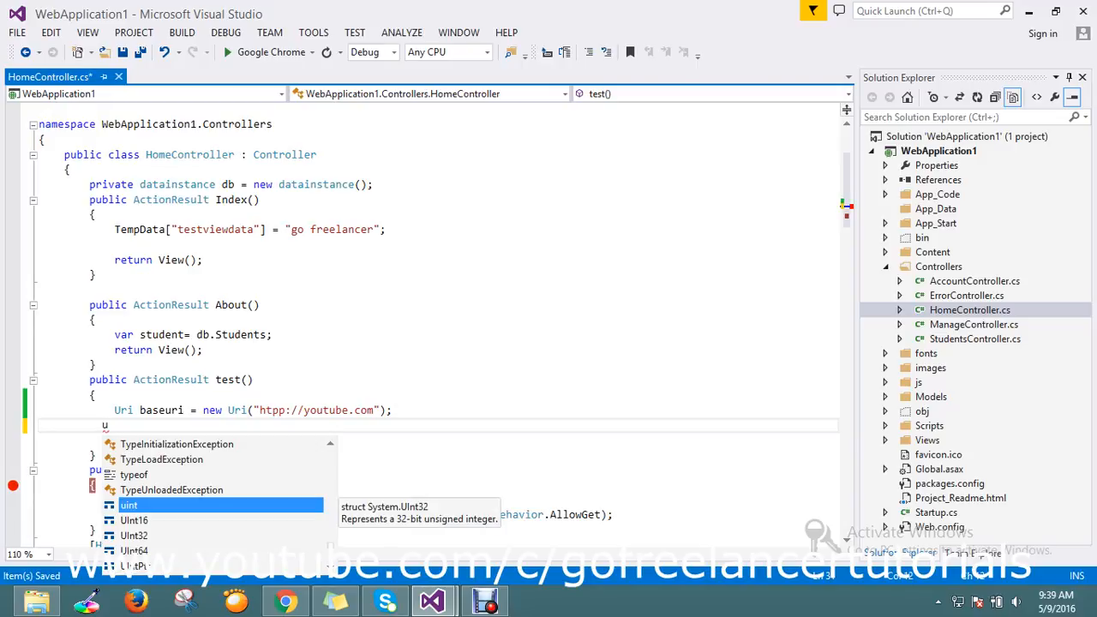
type("ri")
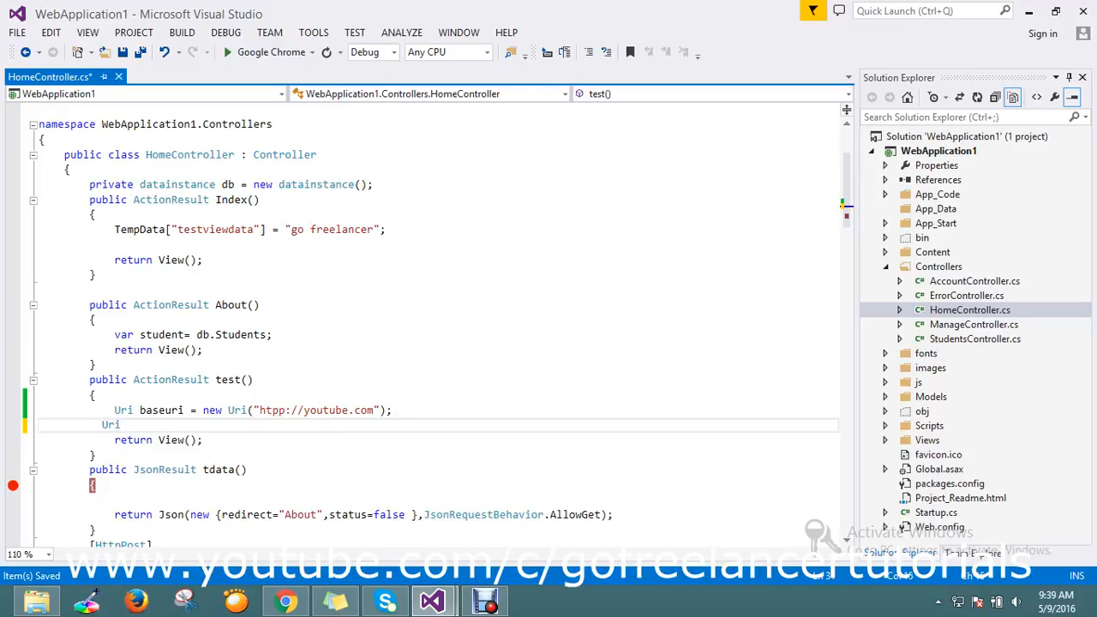
type("myu")
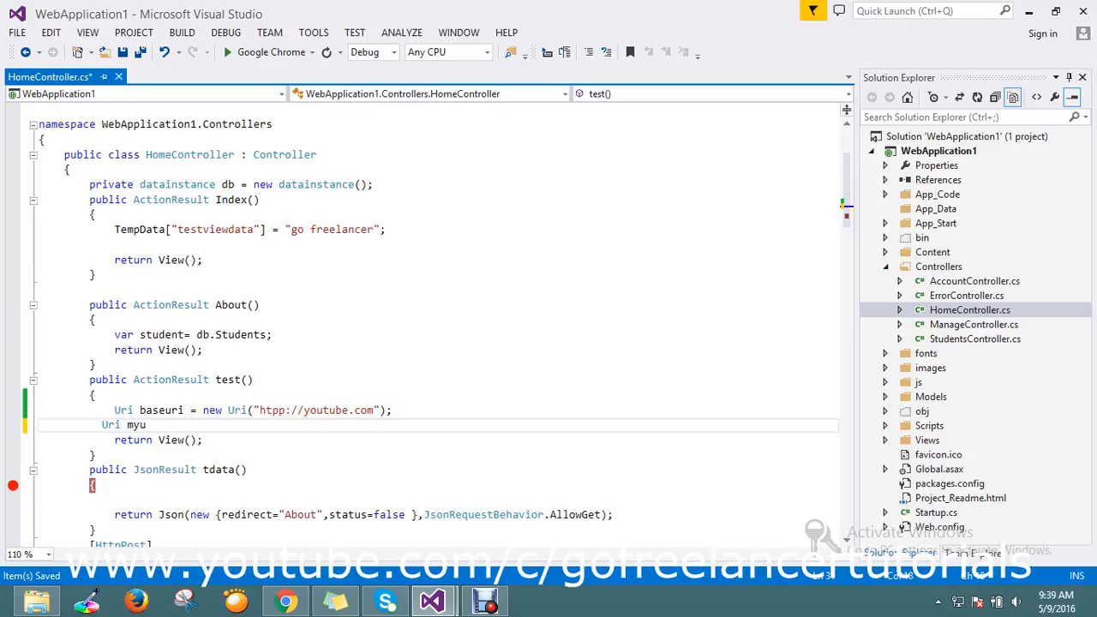
type("ri")
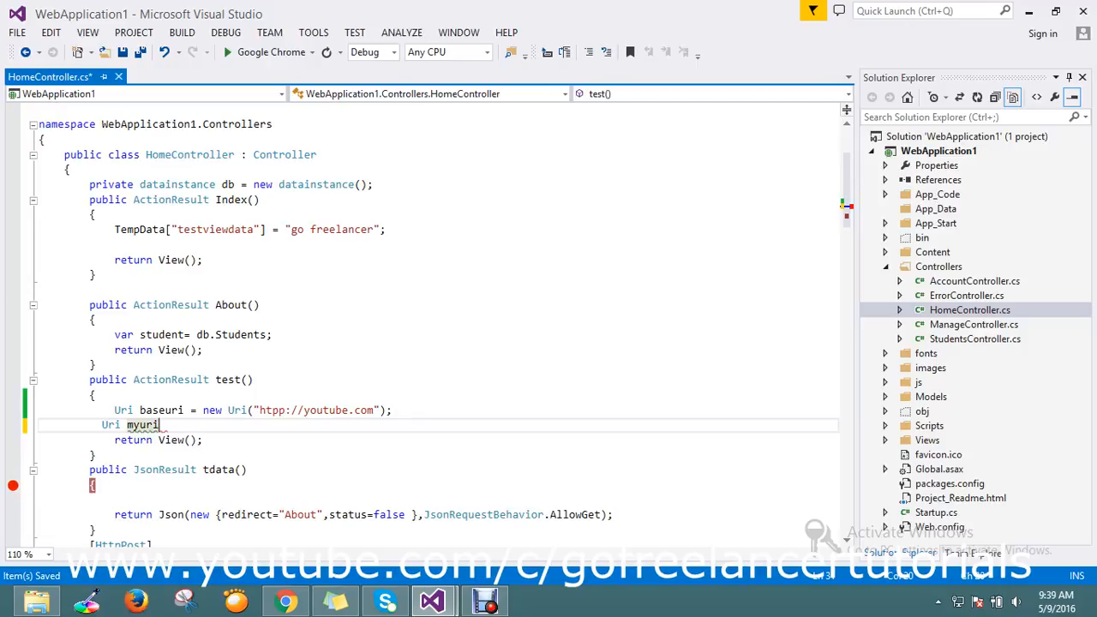
type("=new")
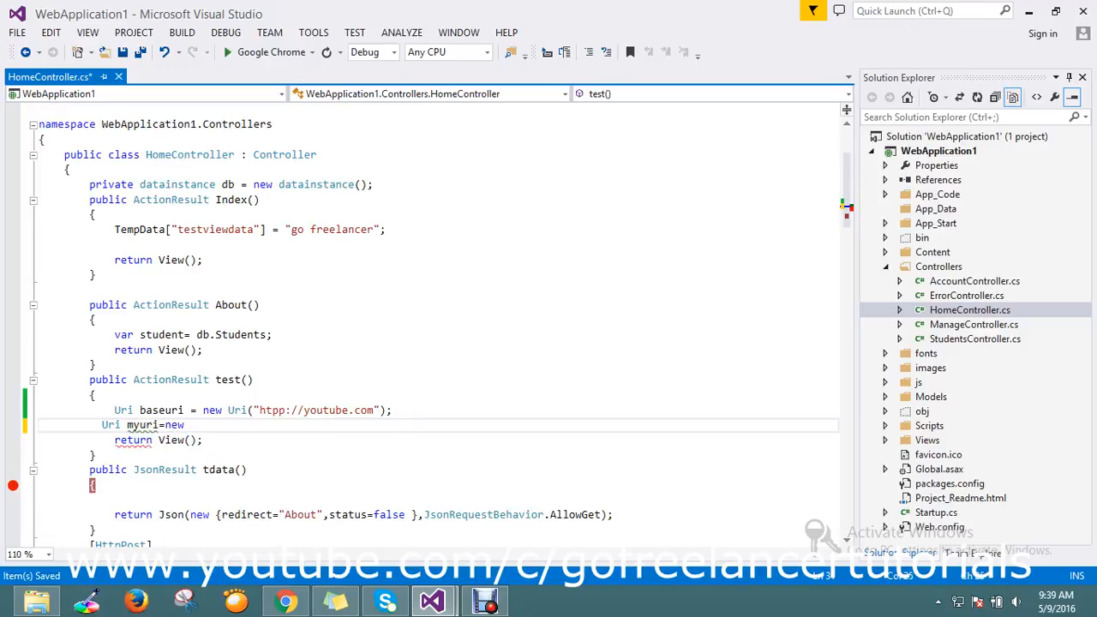
type("u")
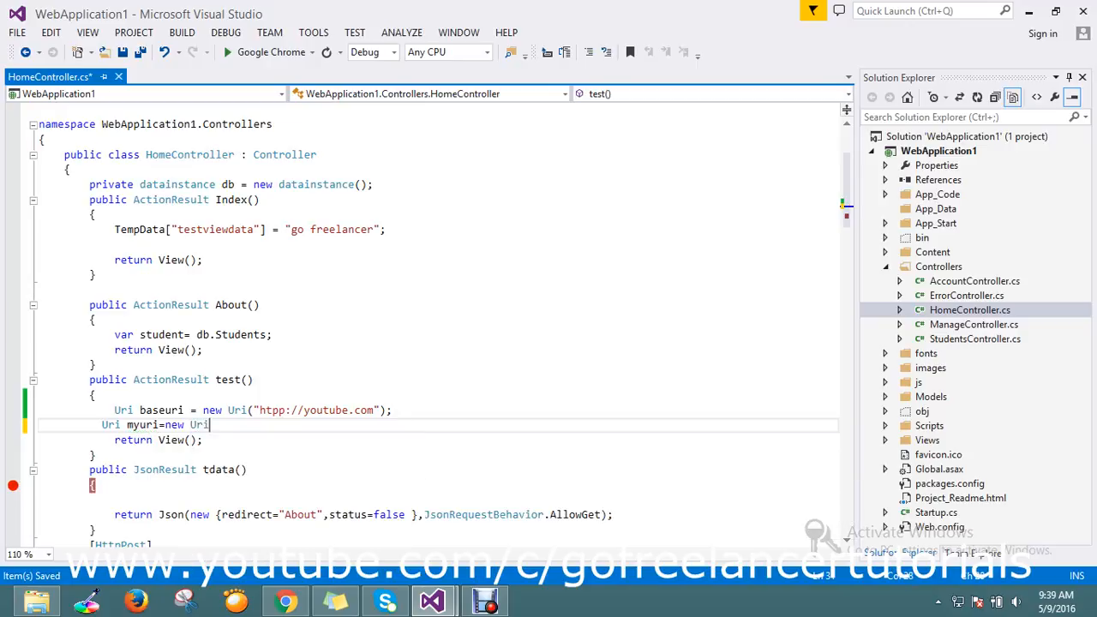
type("(")
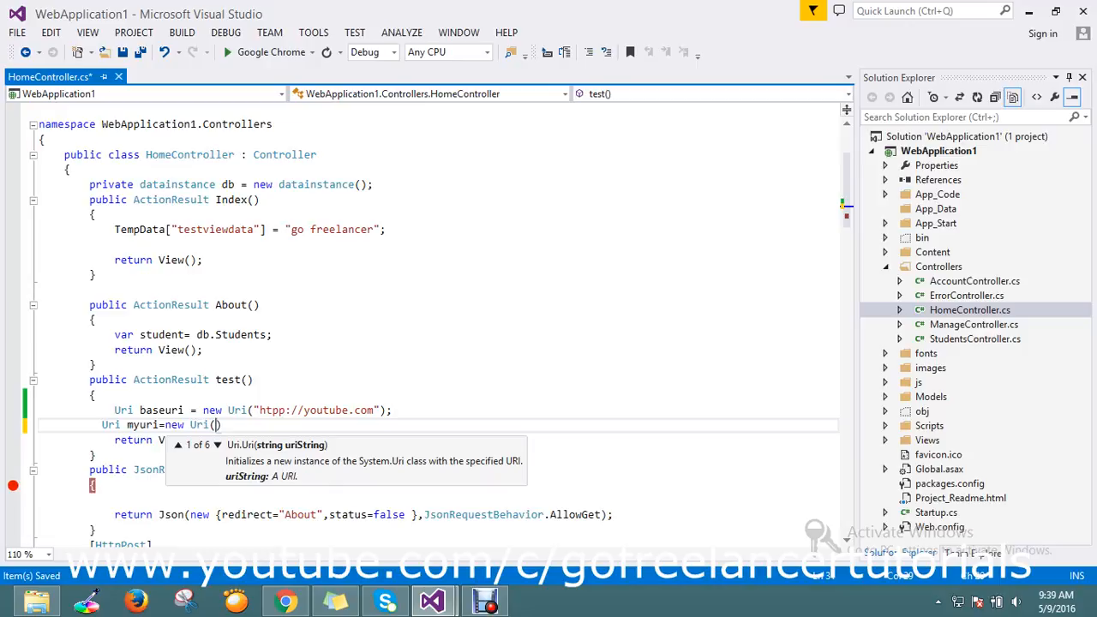
type("baseuri")
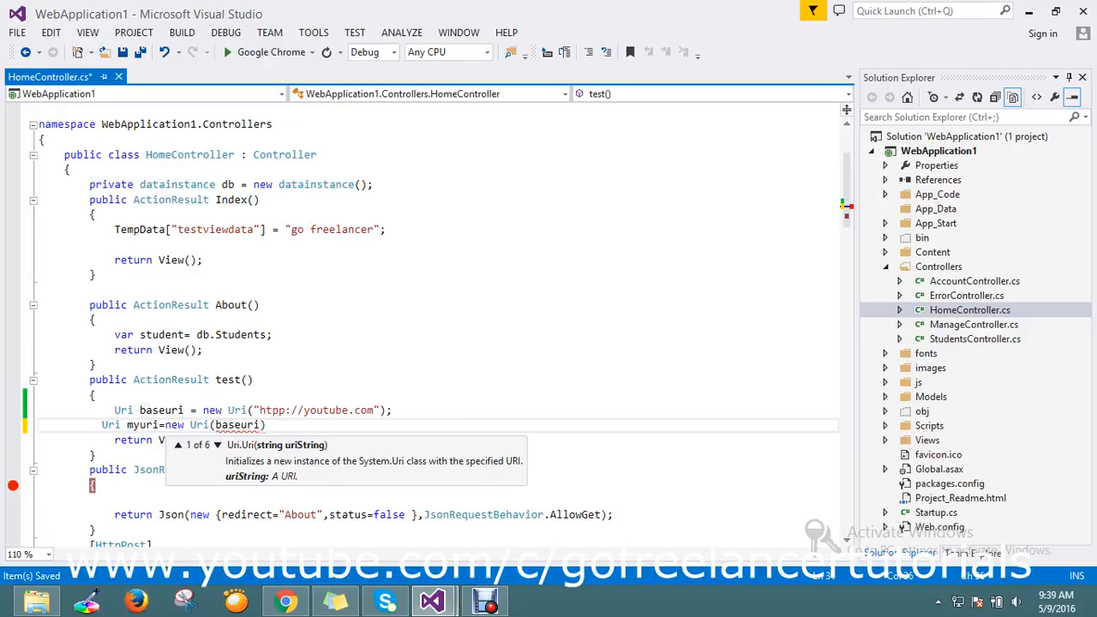
type(",")
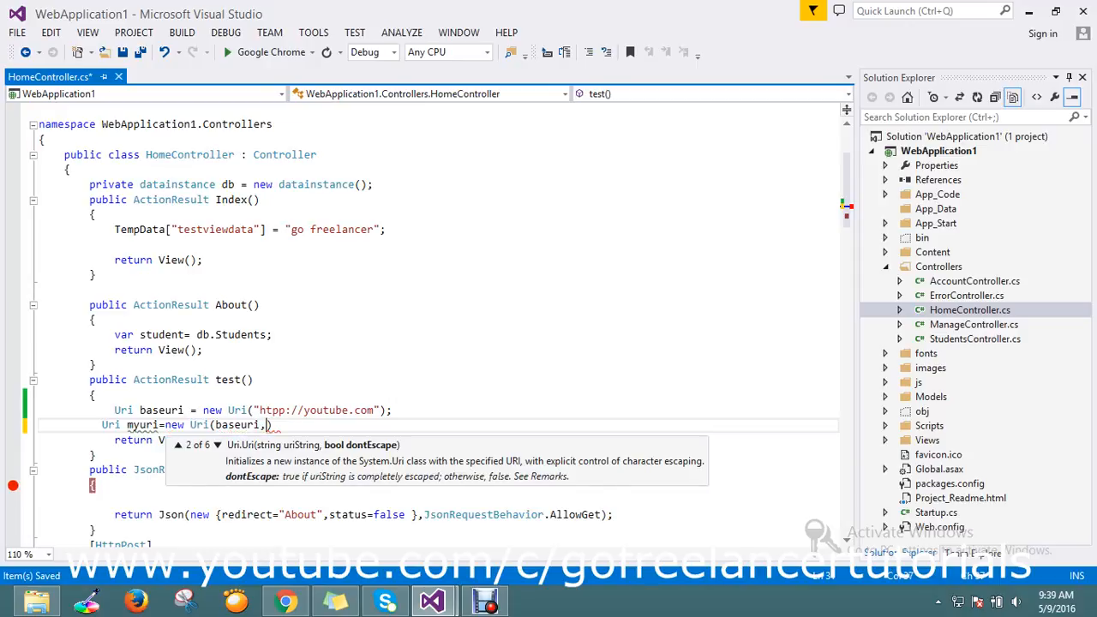
Step: Complete myuri with the sub path "c/gofreelancertutorials"
type("\"\"")
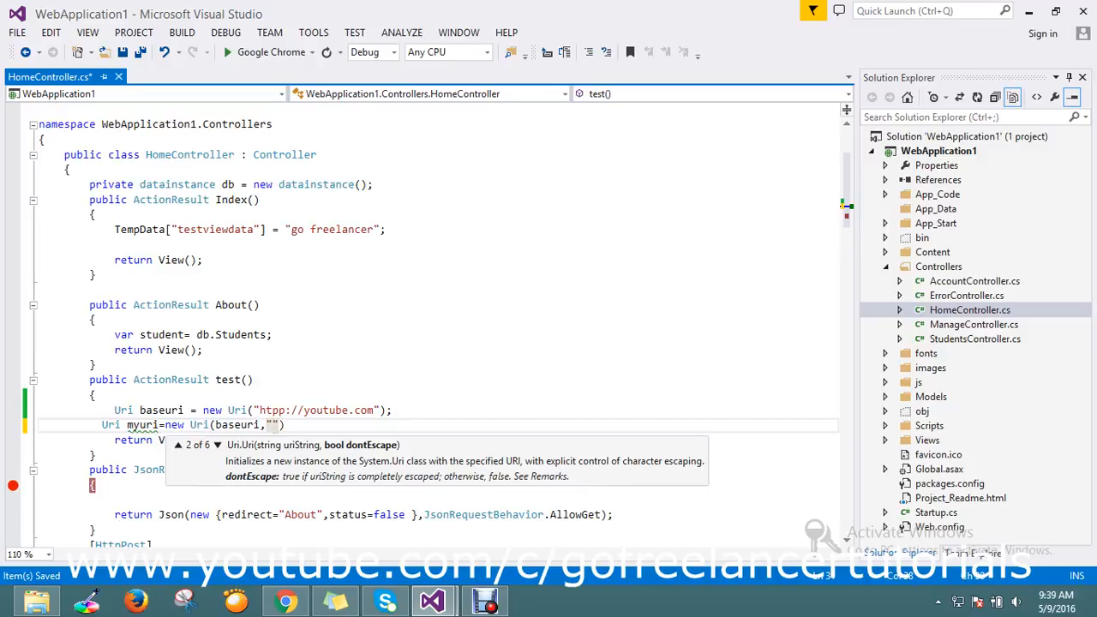
type("c")
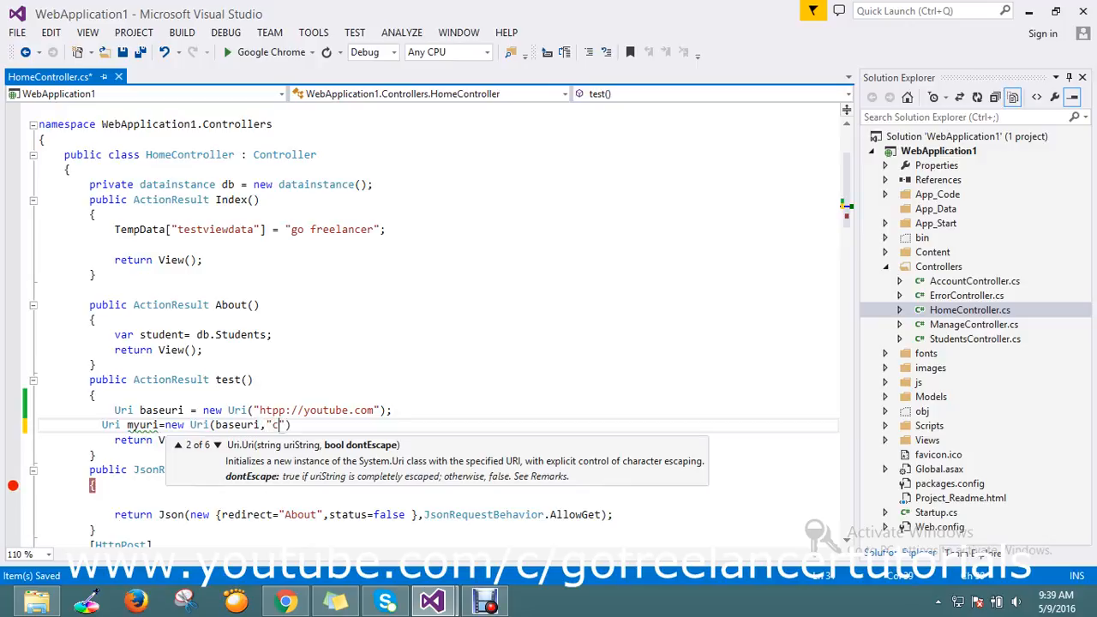
type("/go")
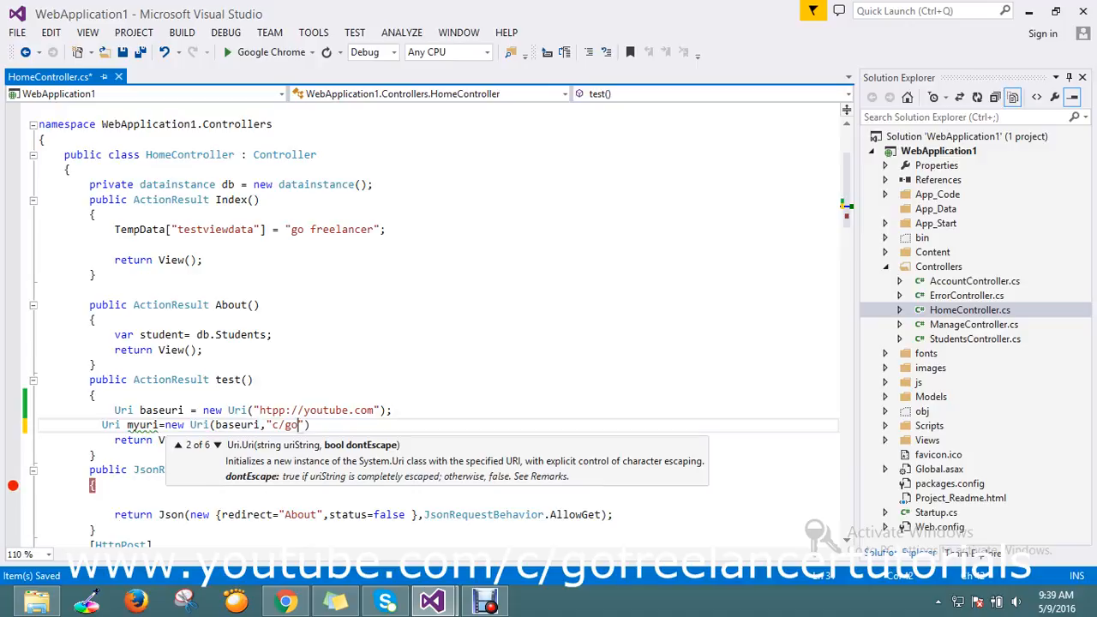
type("fre")
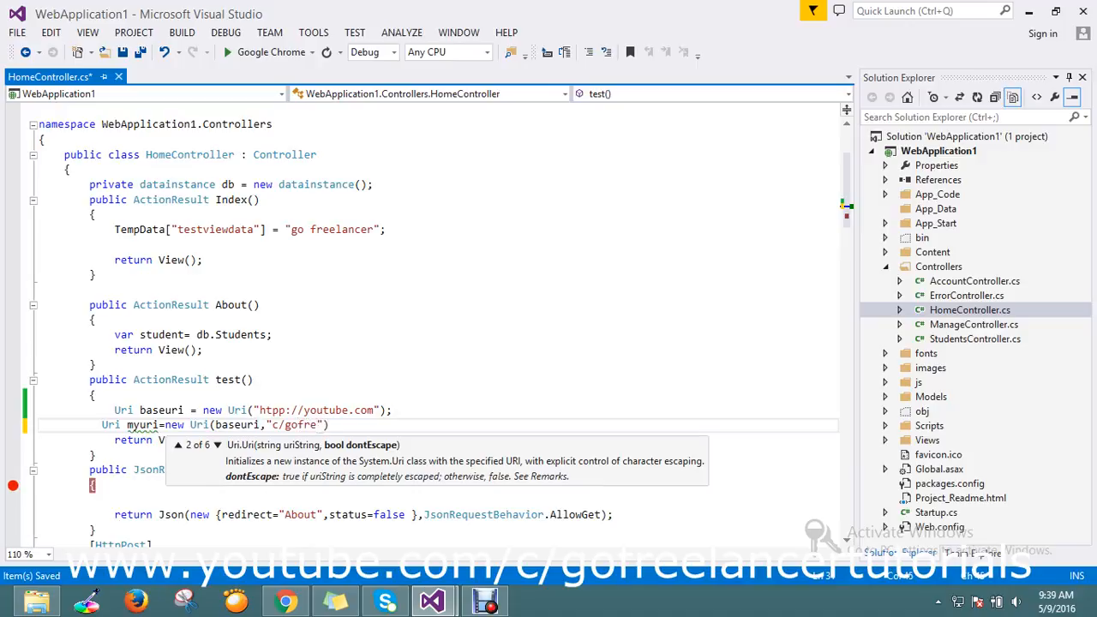
type("el")
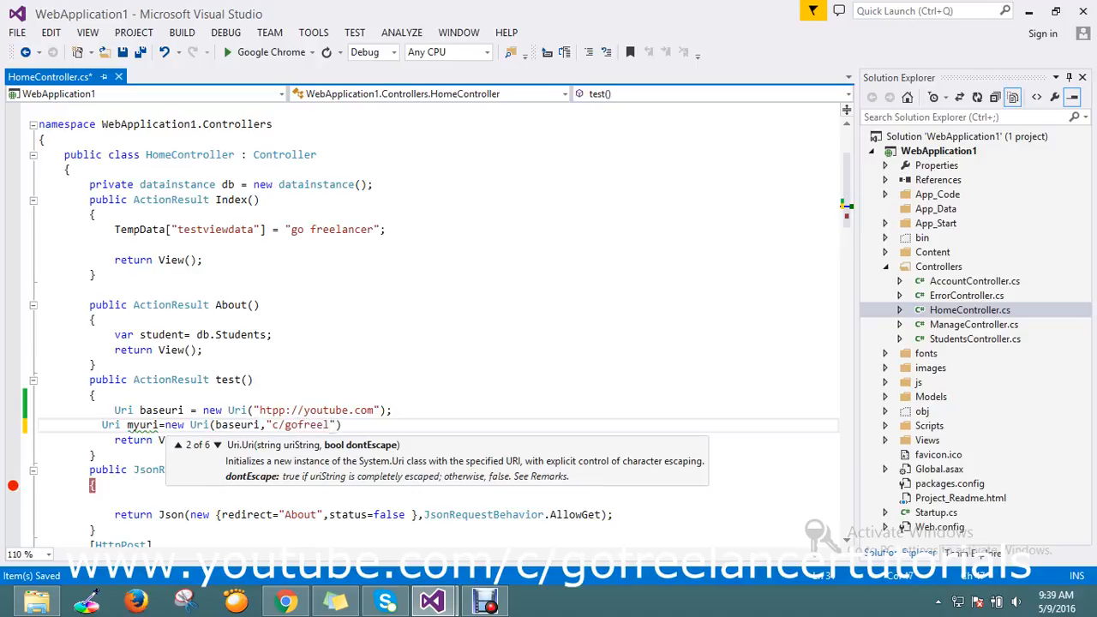
type("ancer")
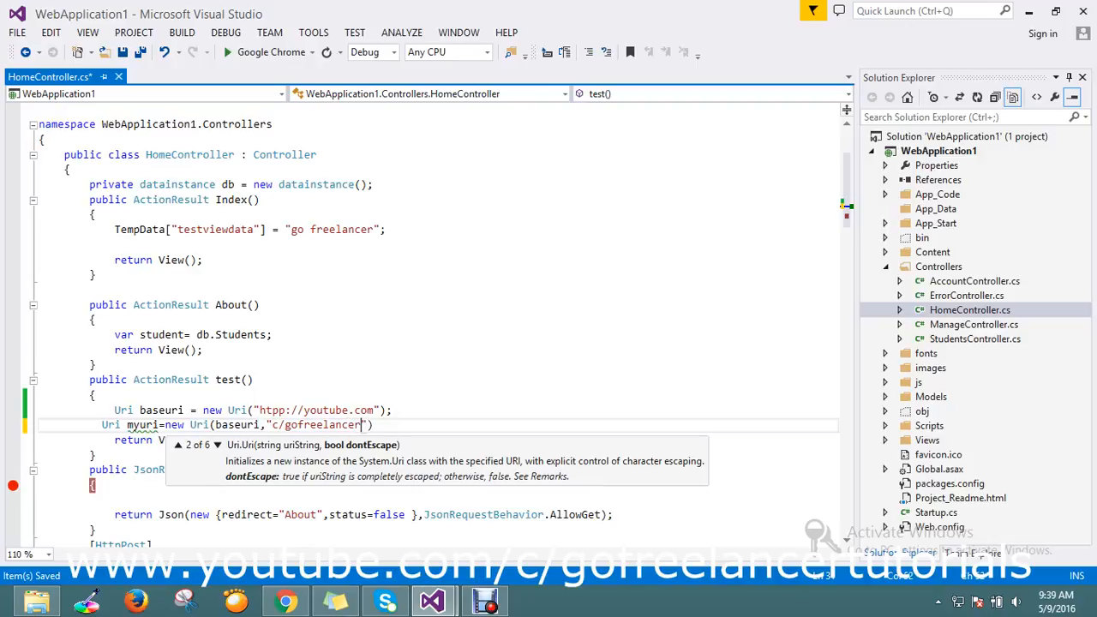
type("tuto")
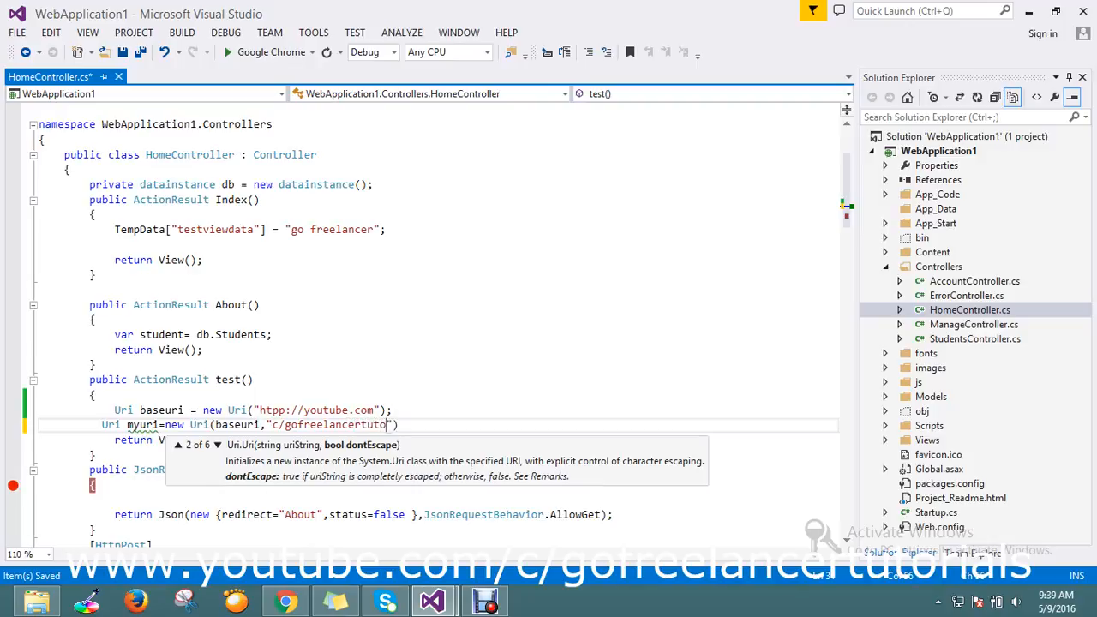
type("rials")
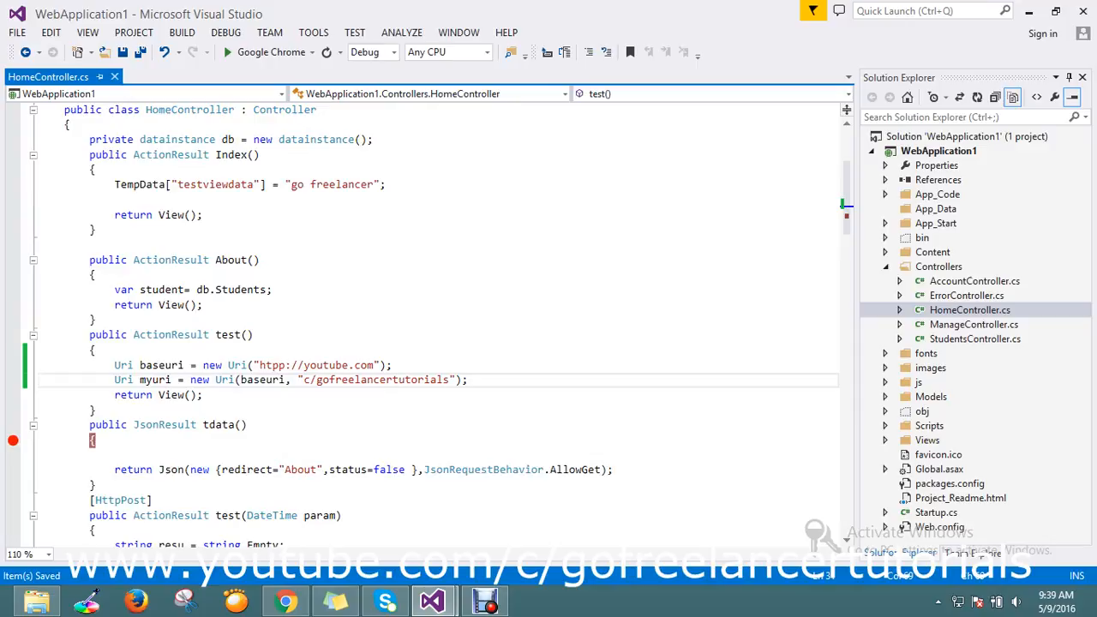
Step: Replace return View(); with return Redirect(myuri.ToString());
double_click(171, 394)
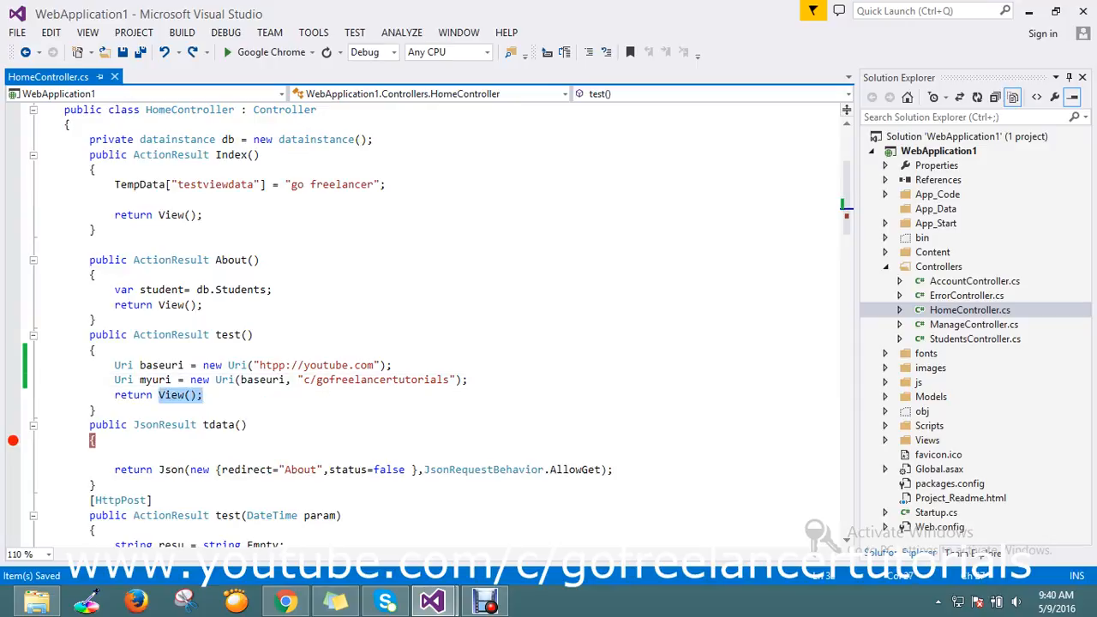
key("Delete")
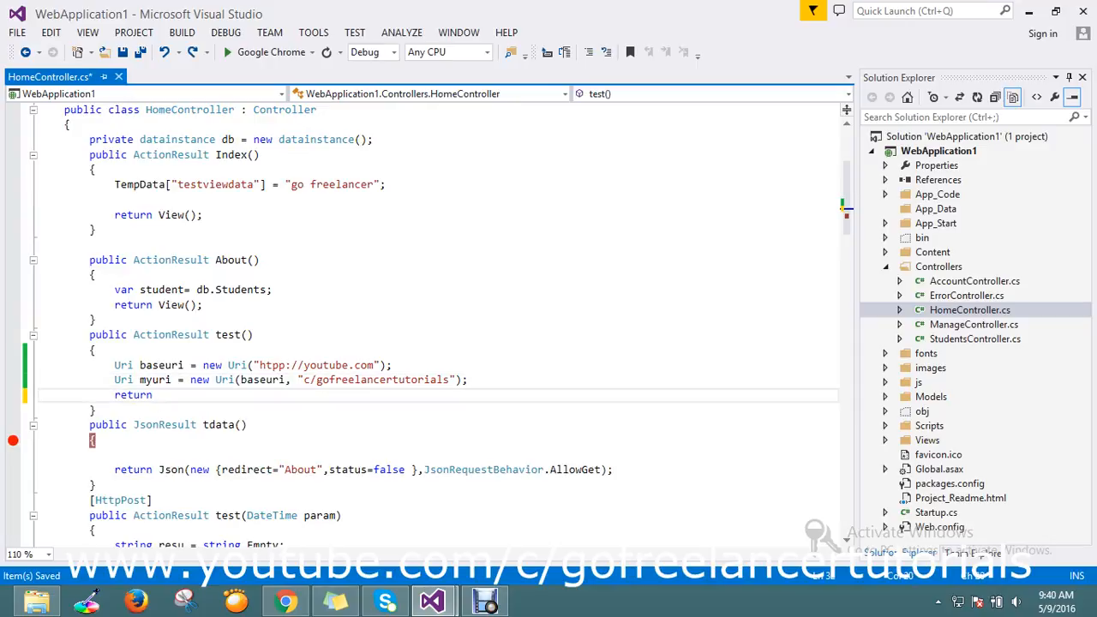
type("rect")
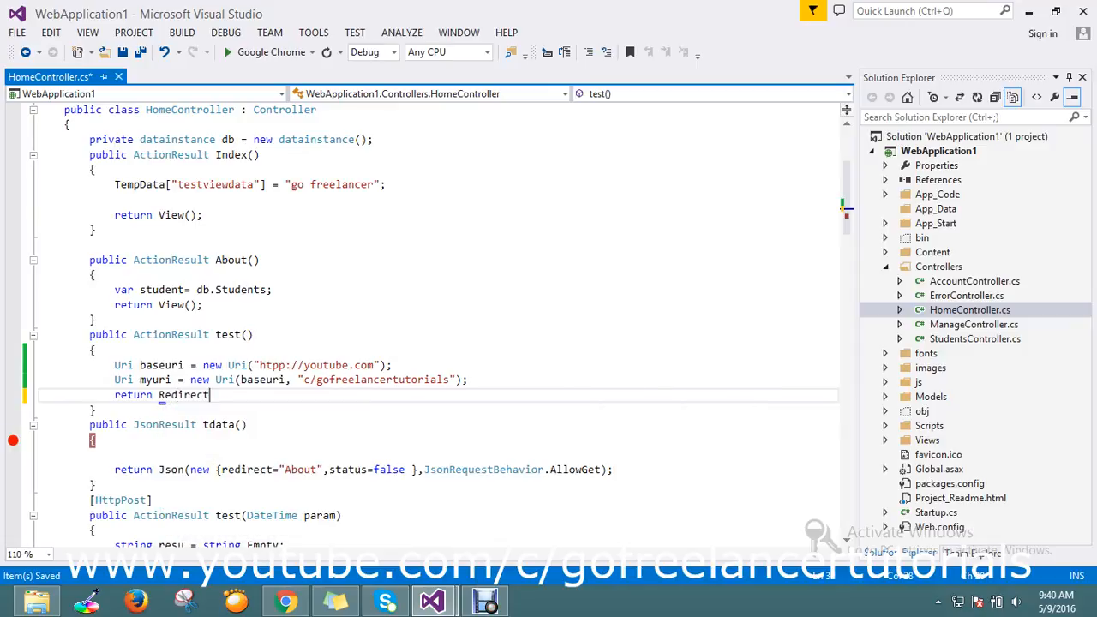
type("(")
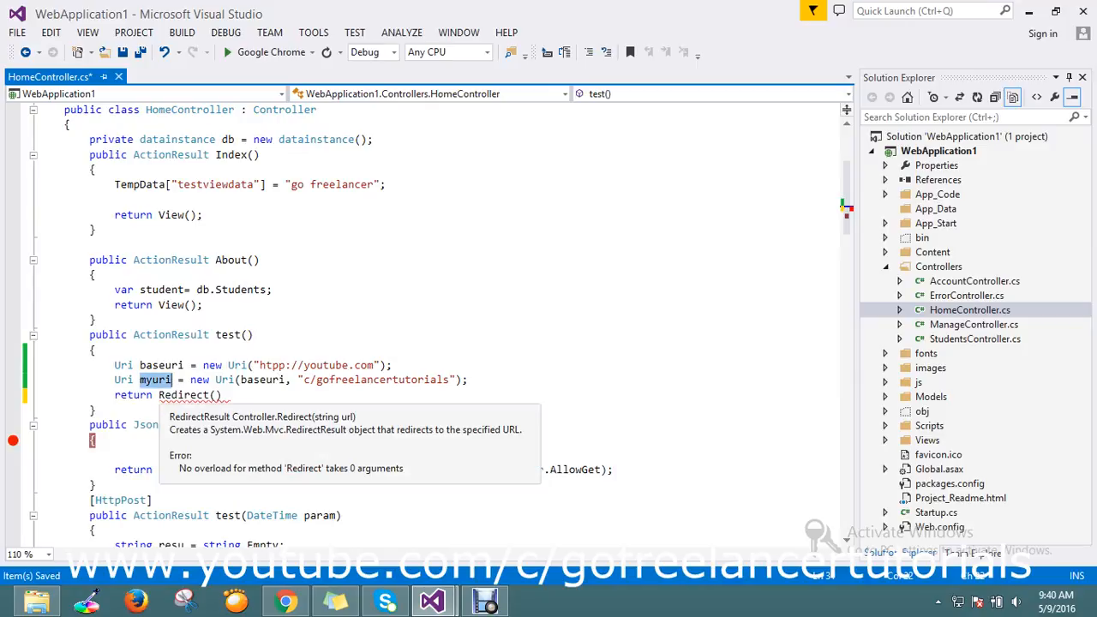
type("myuri")
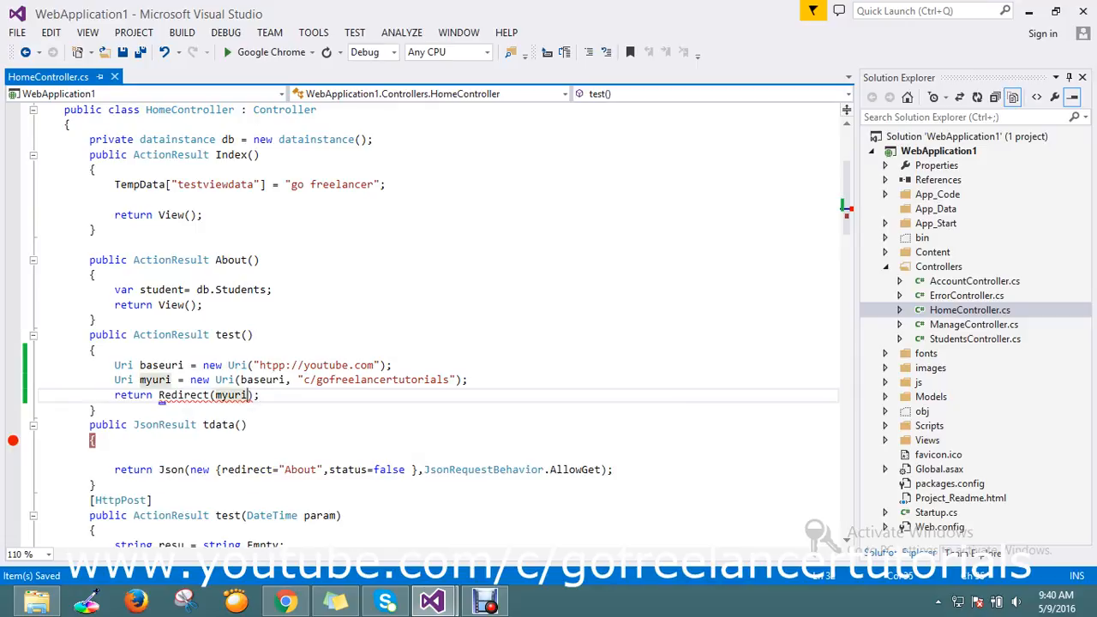
type(".t")
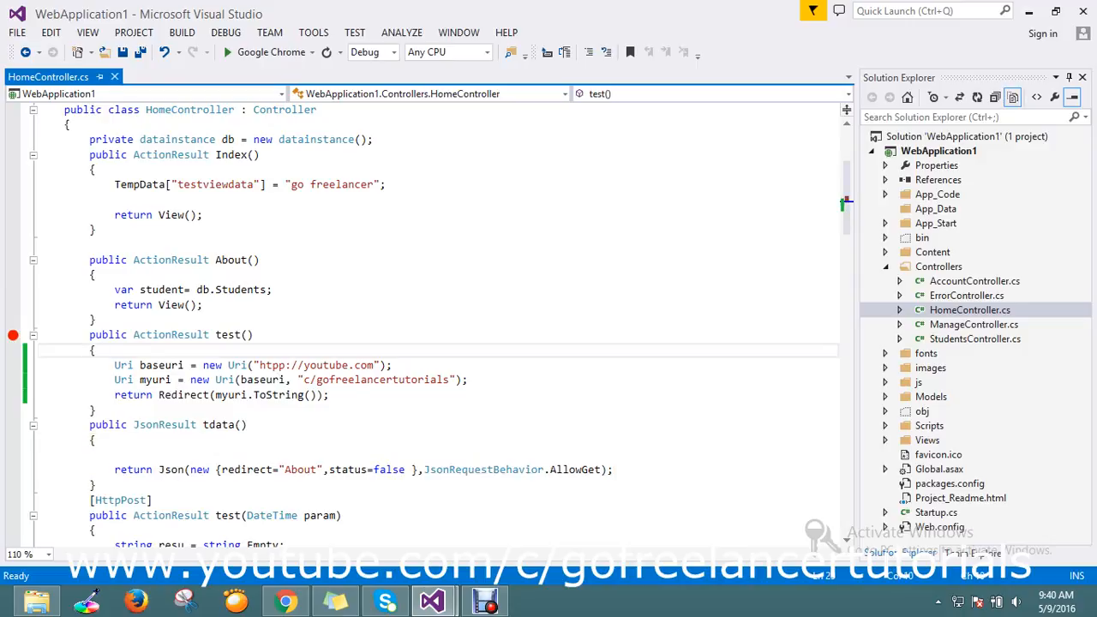
mouse_move(271, 52)
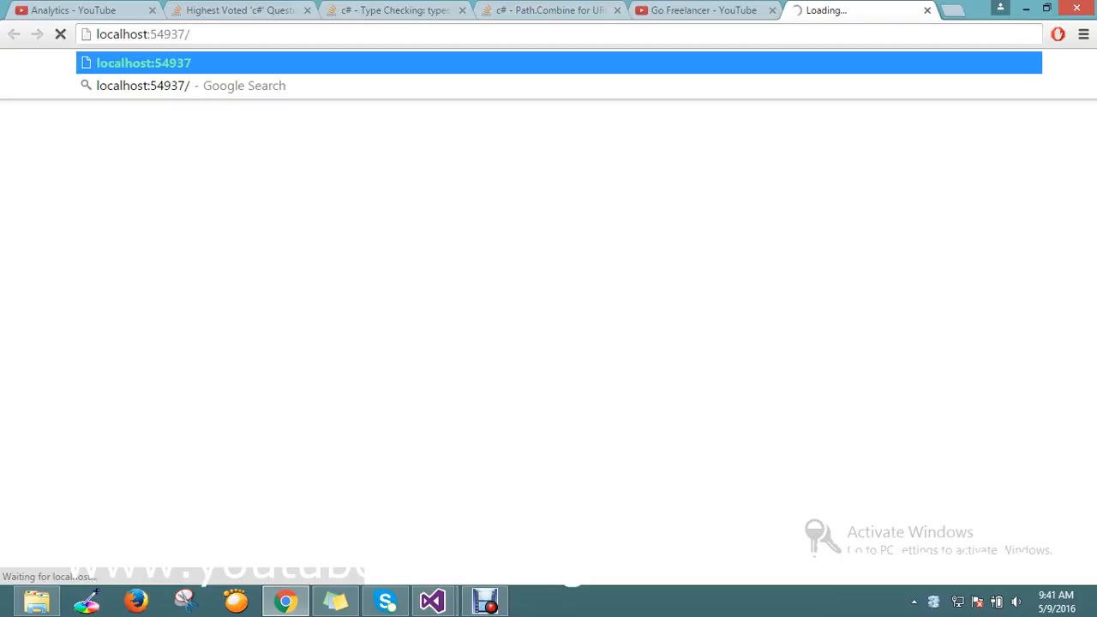
Step: Request localhost:54937/home in Chrome so the debugger pauses inside test()
type("home")
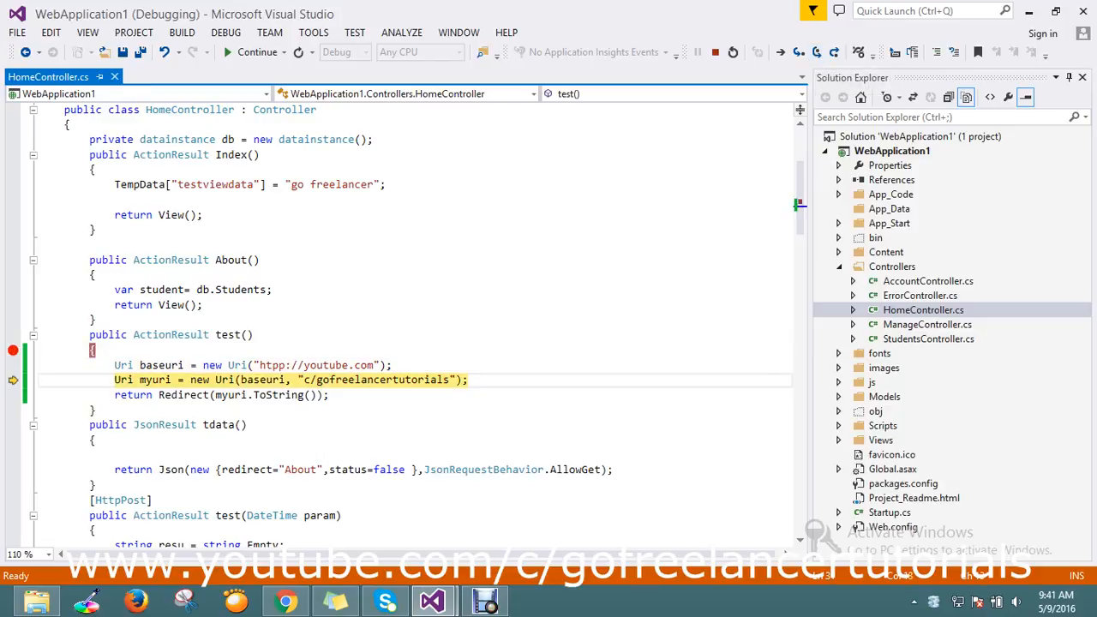
mouse_move(155, 380)
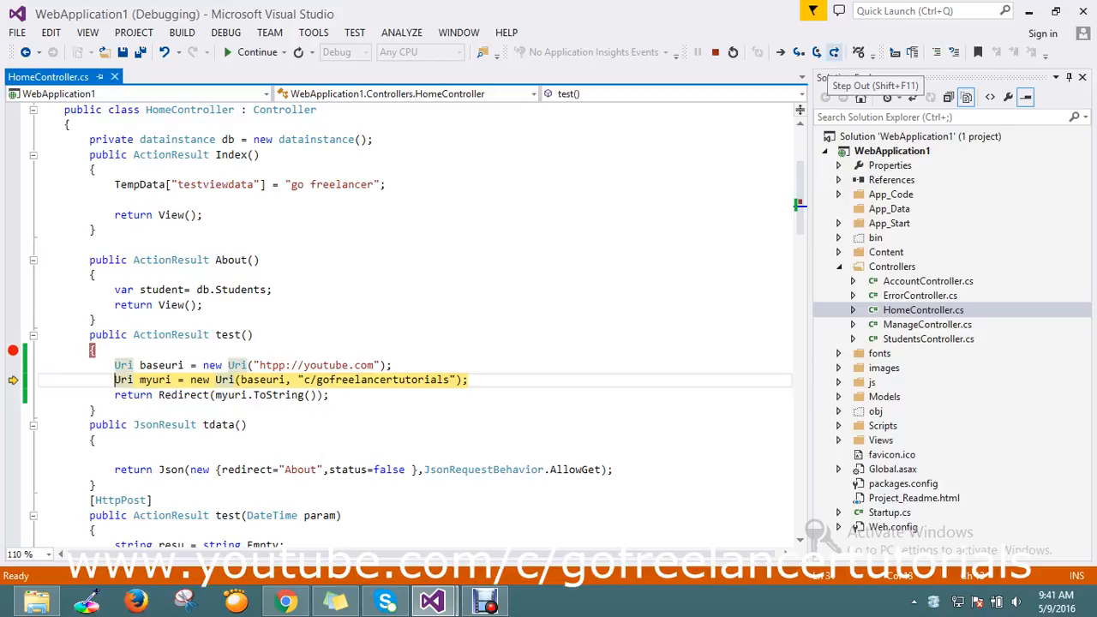
Step: Switch back to the debugging window and step over to return Redirect(...) with F10
key("alt+tab")
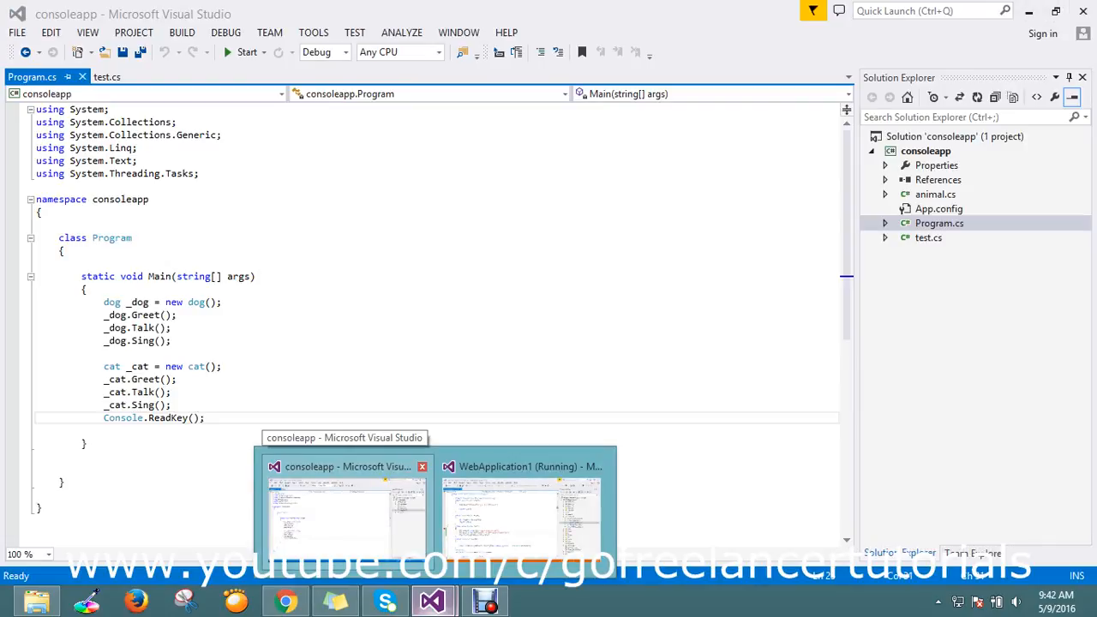
left_click(521, 466)
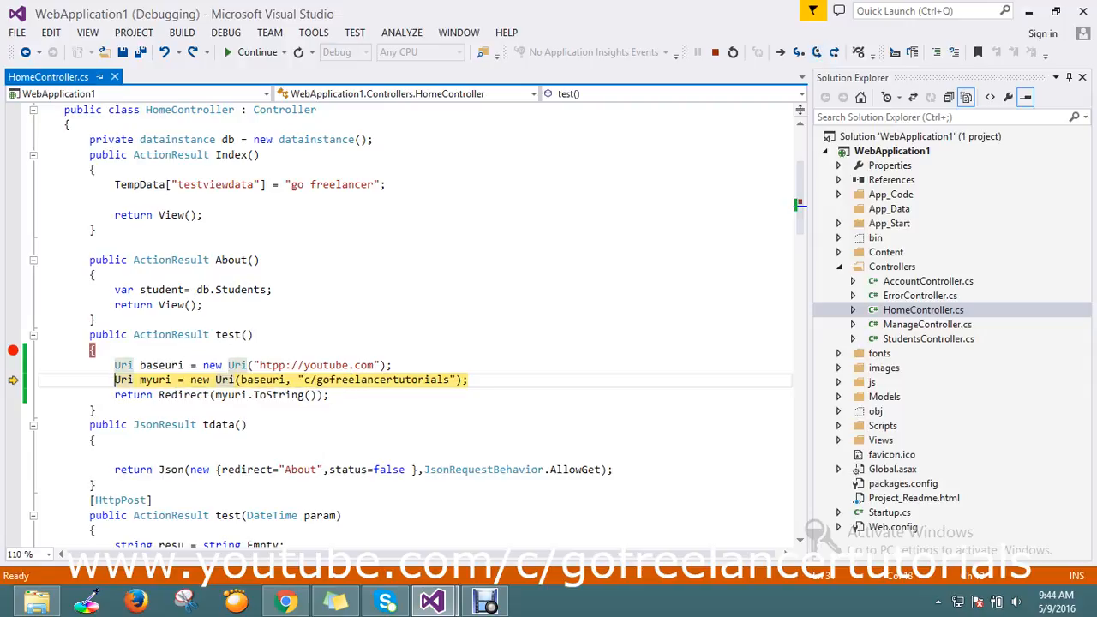
key("F10")
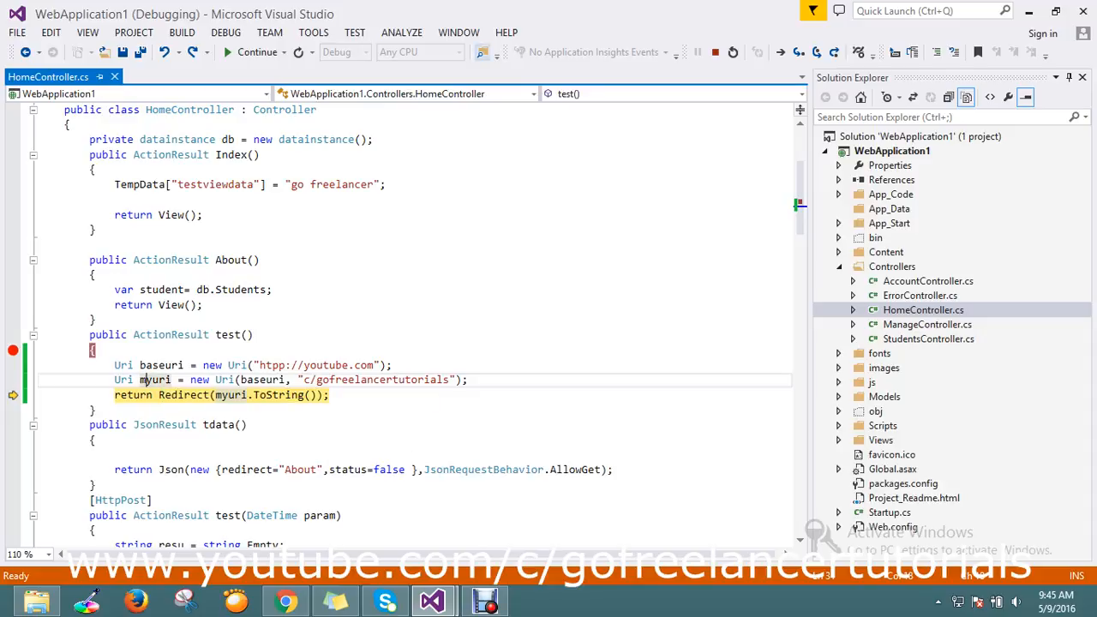
mouse_move(716, 51)
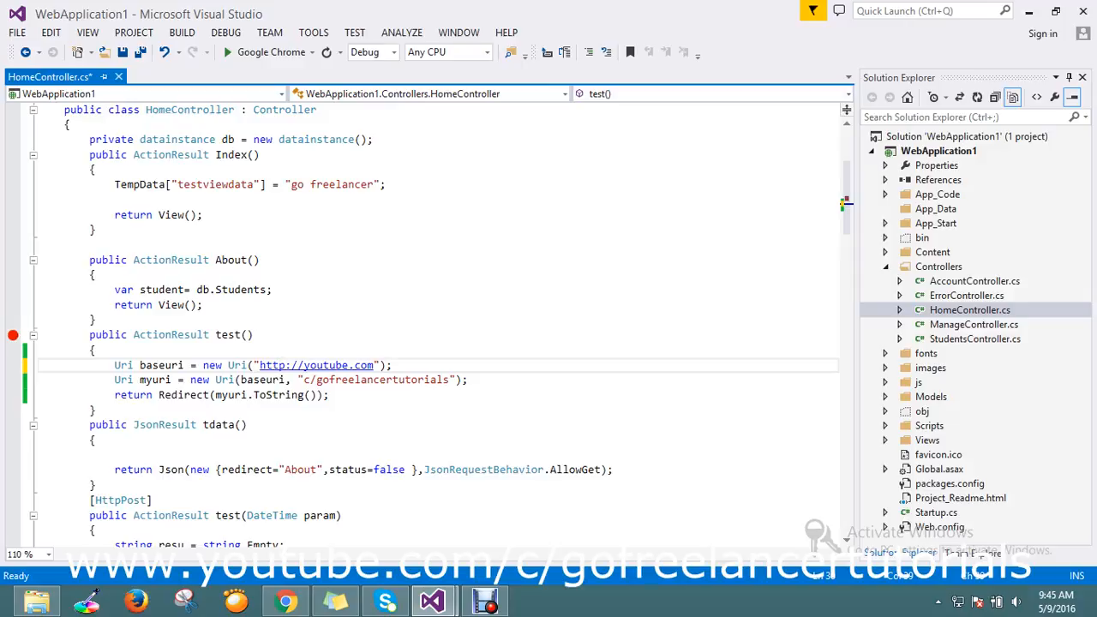
Step: Restart the application and request localhost:54937/home/ again from Chrome
key("ctrl+s")
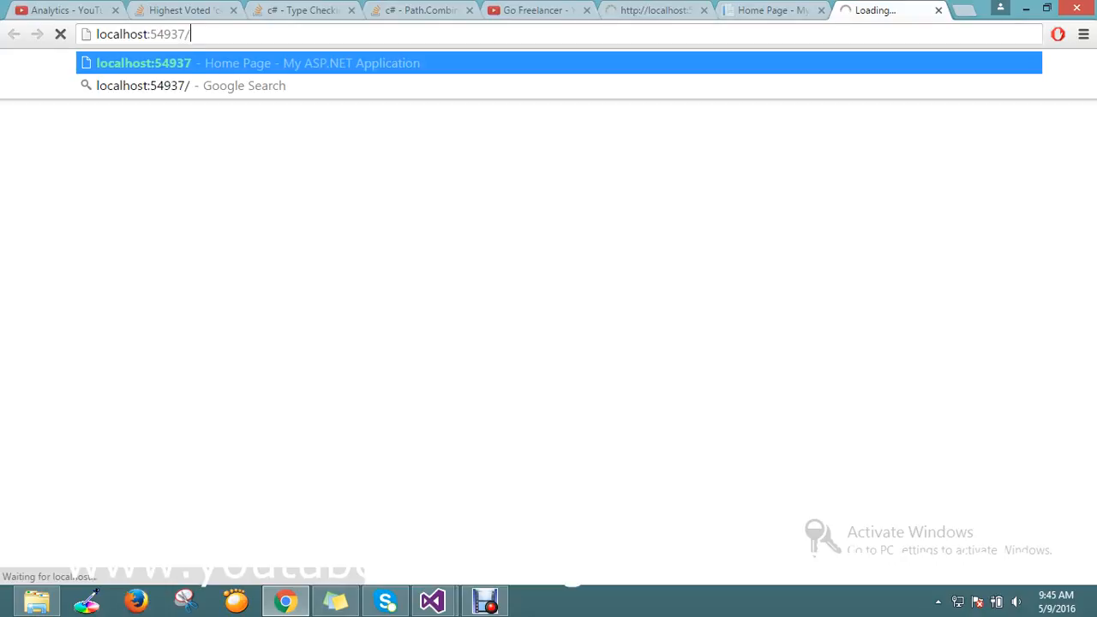
type("home")
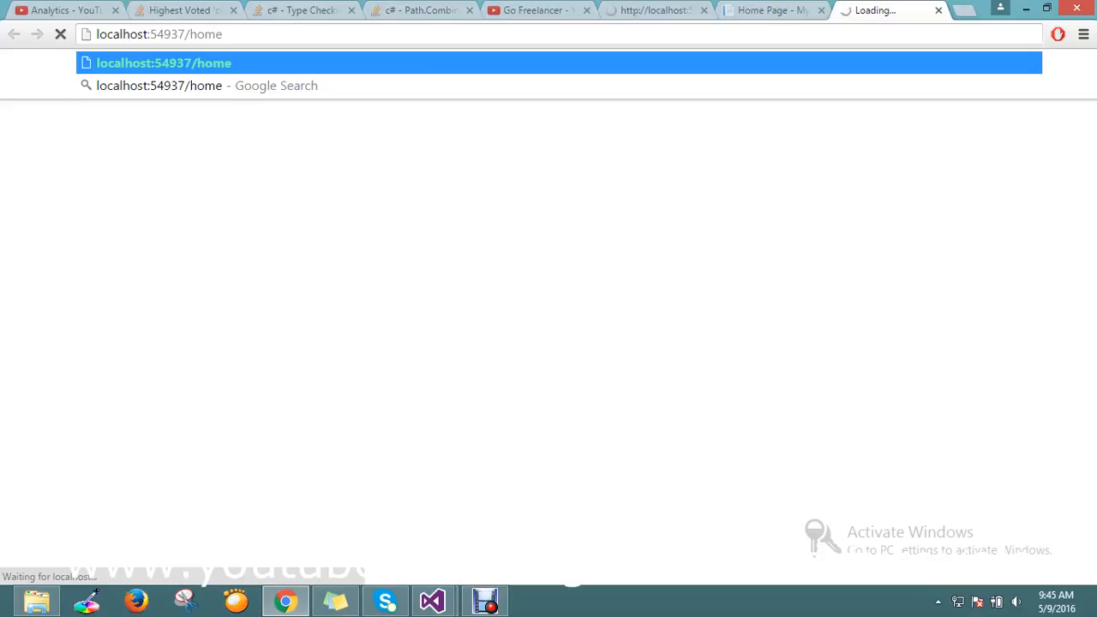
type("/")
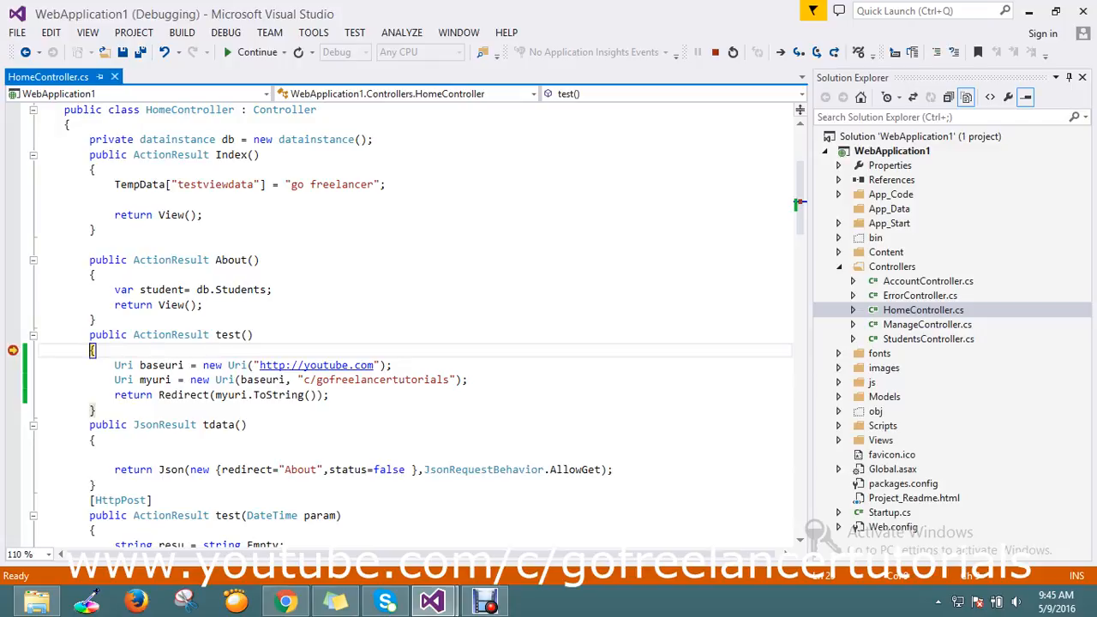
mouse_move(815, 51)
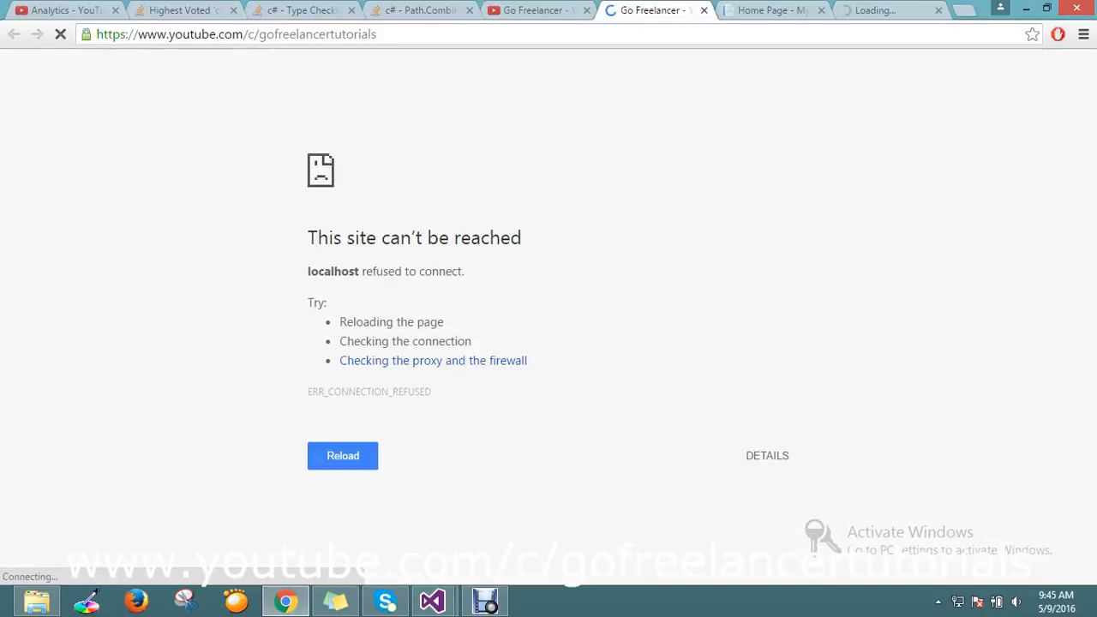
Step: Reload the failed page so youtube.com/c/gofreelancertutorials channel loads
left_click(343, 456)
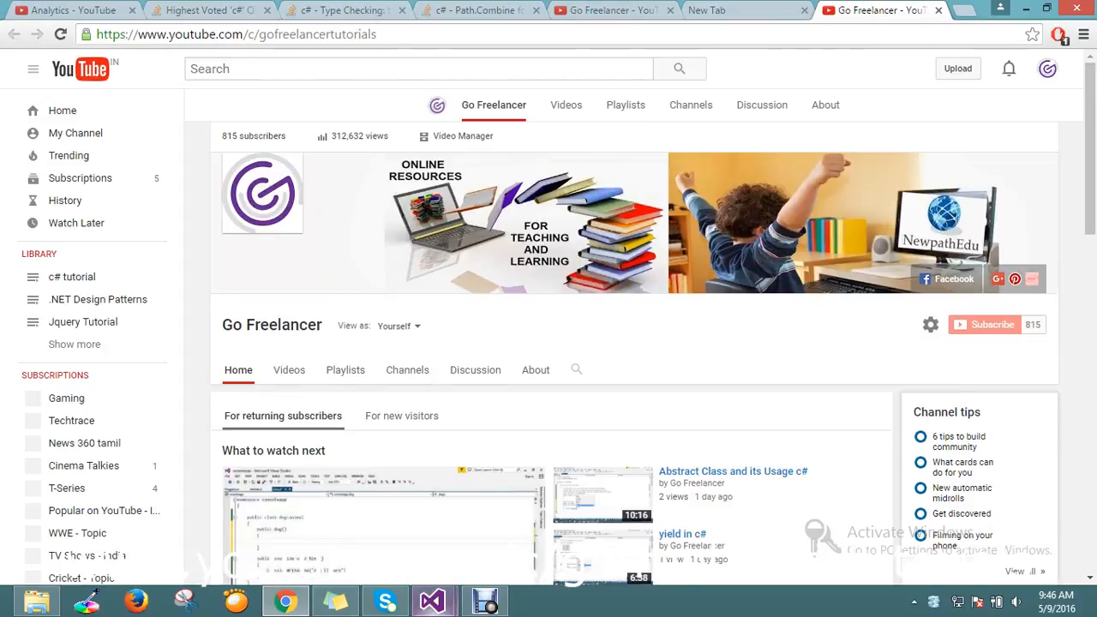
left_click(432, 600)
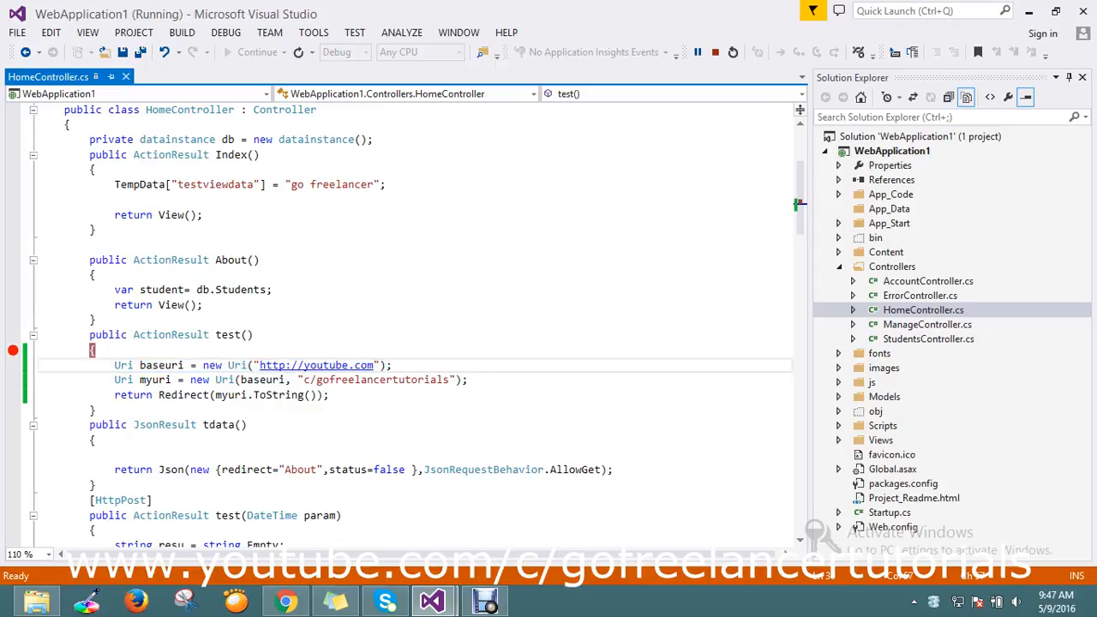
left_click(393, 365)
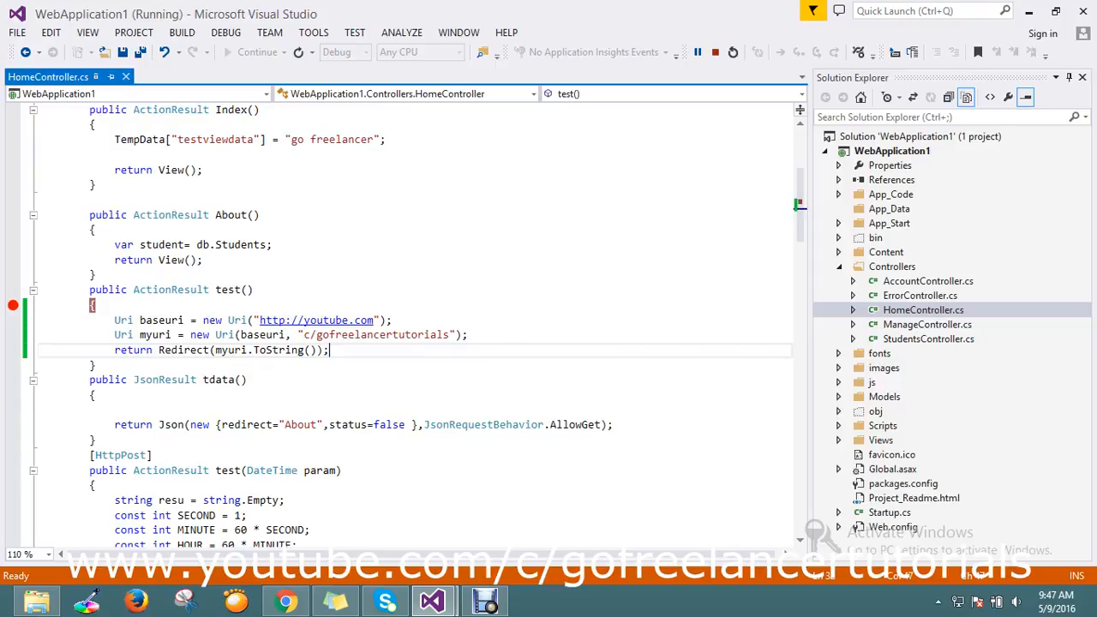
left_click(214, 381)
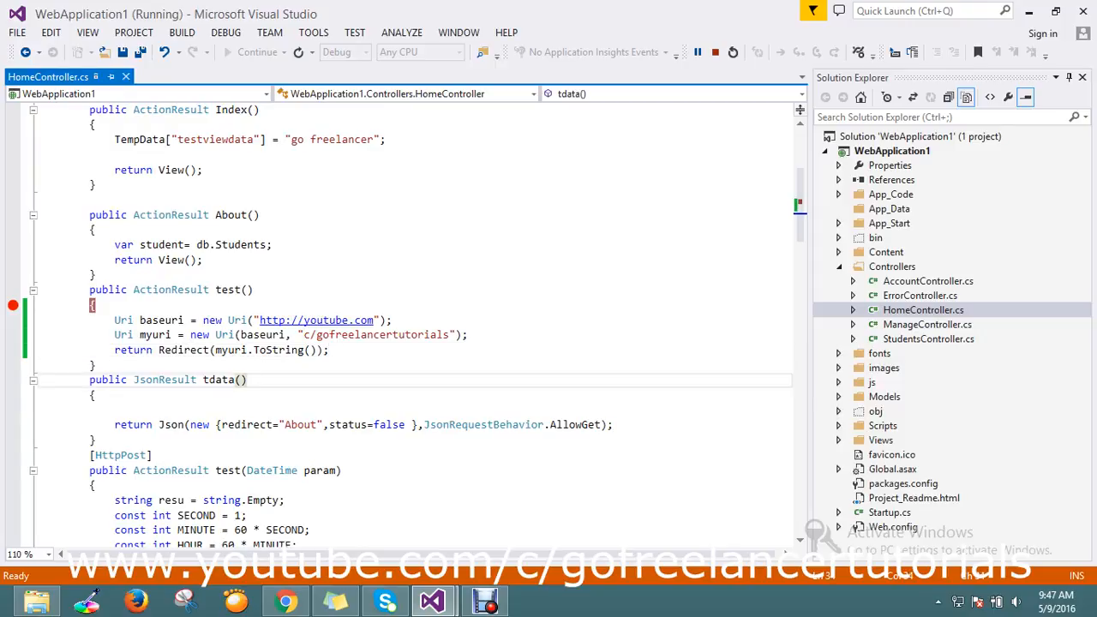